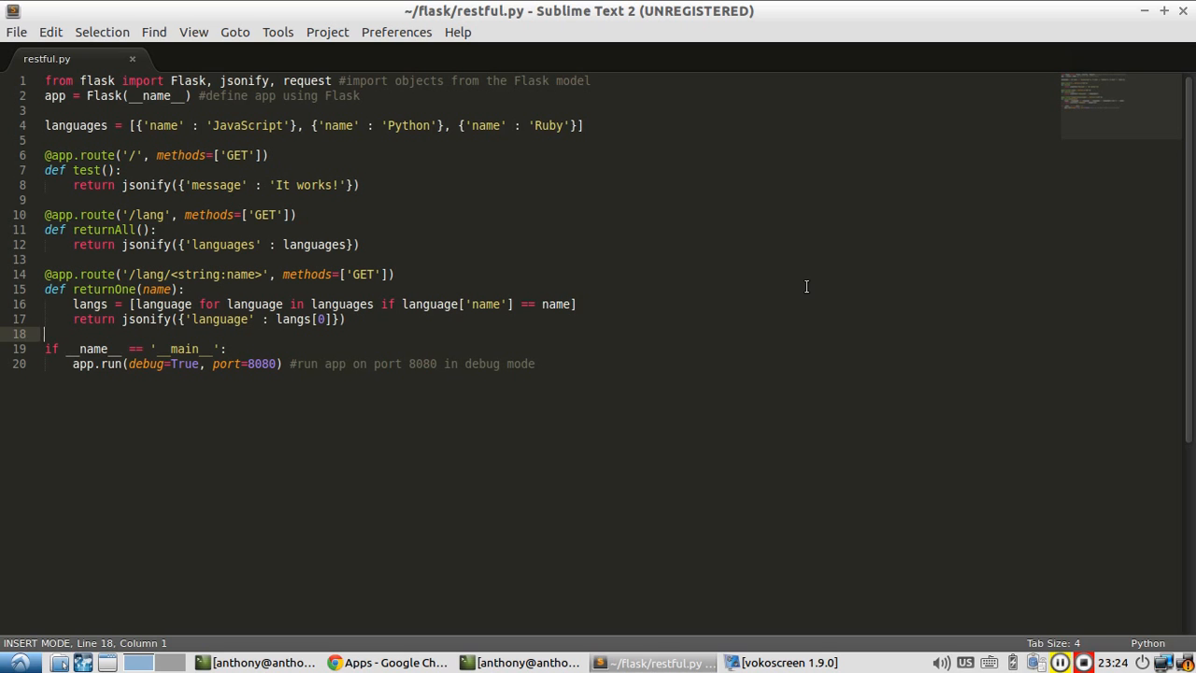
pyautogui.moveTo(717, 261)
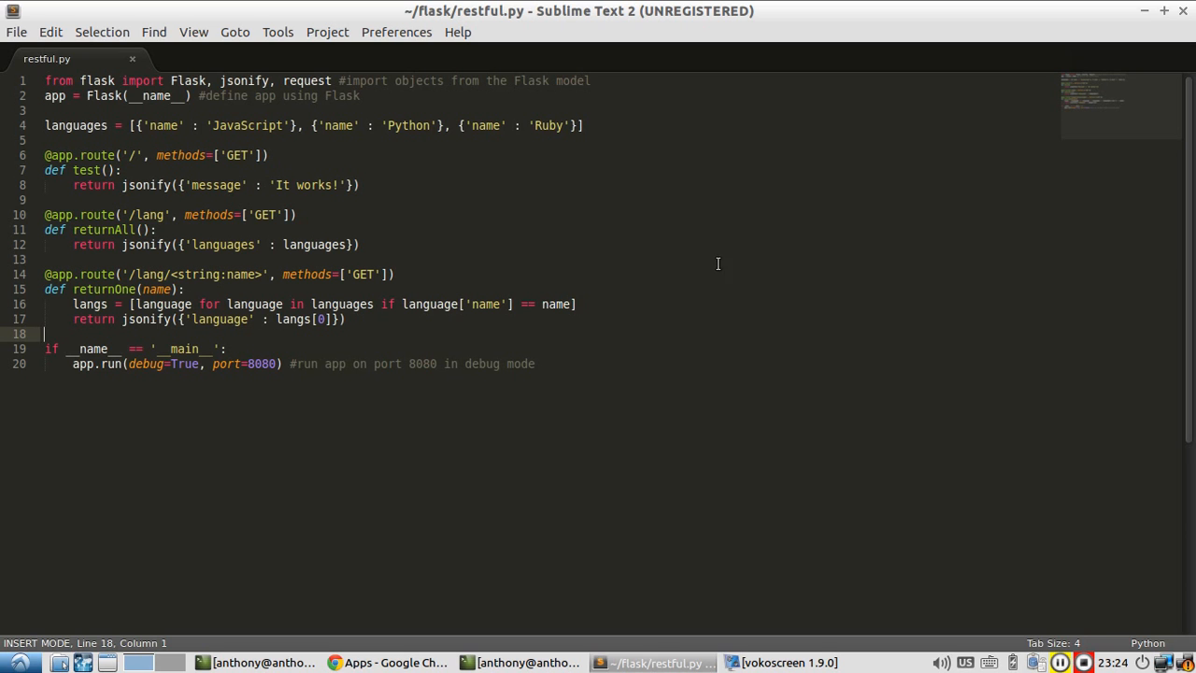
# Step: Send the GET to 127.0.0.1:8080/lang, getting JavaScript, Python and Ruby, then return to restful.py
pyautogui.click(392, 662)
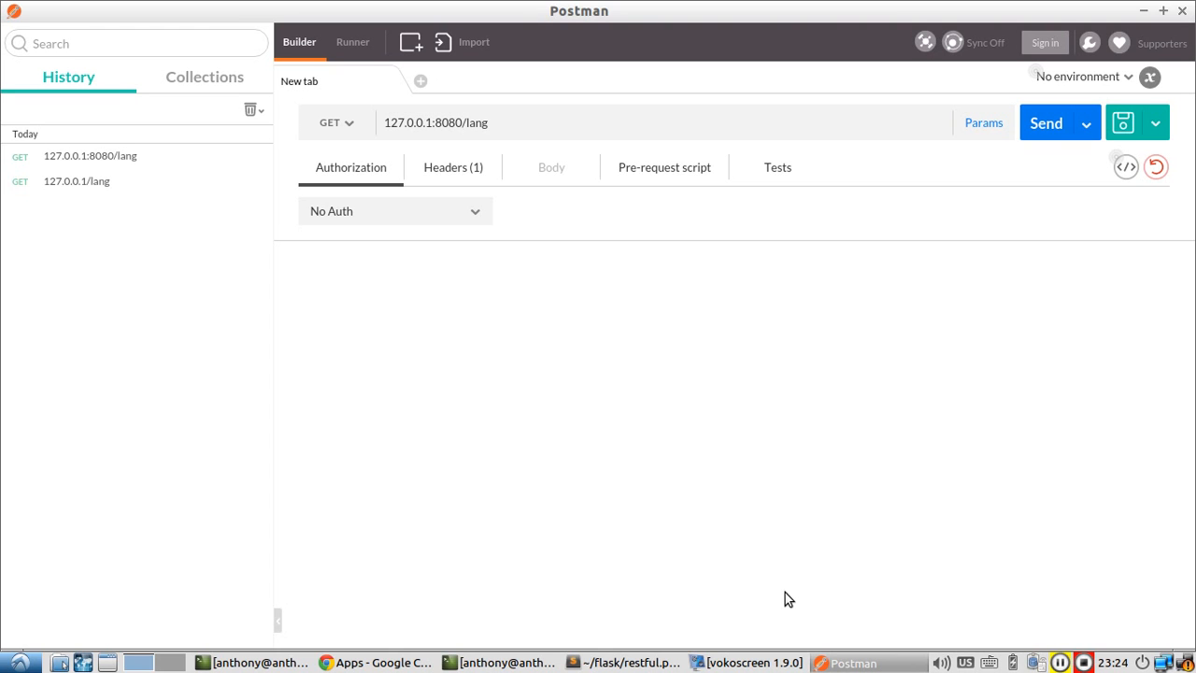
pyautogui.moveTo(792, 601)
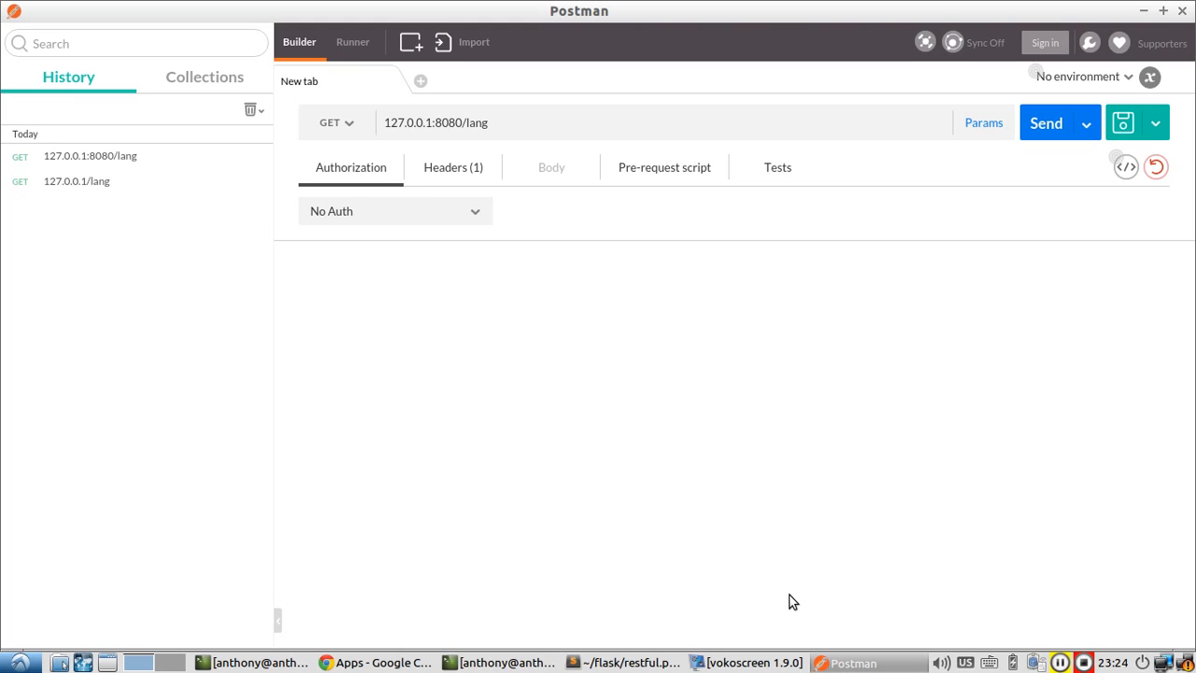
pyautogui.moveTo(807, 591)
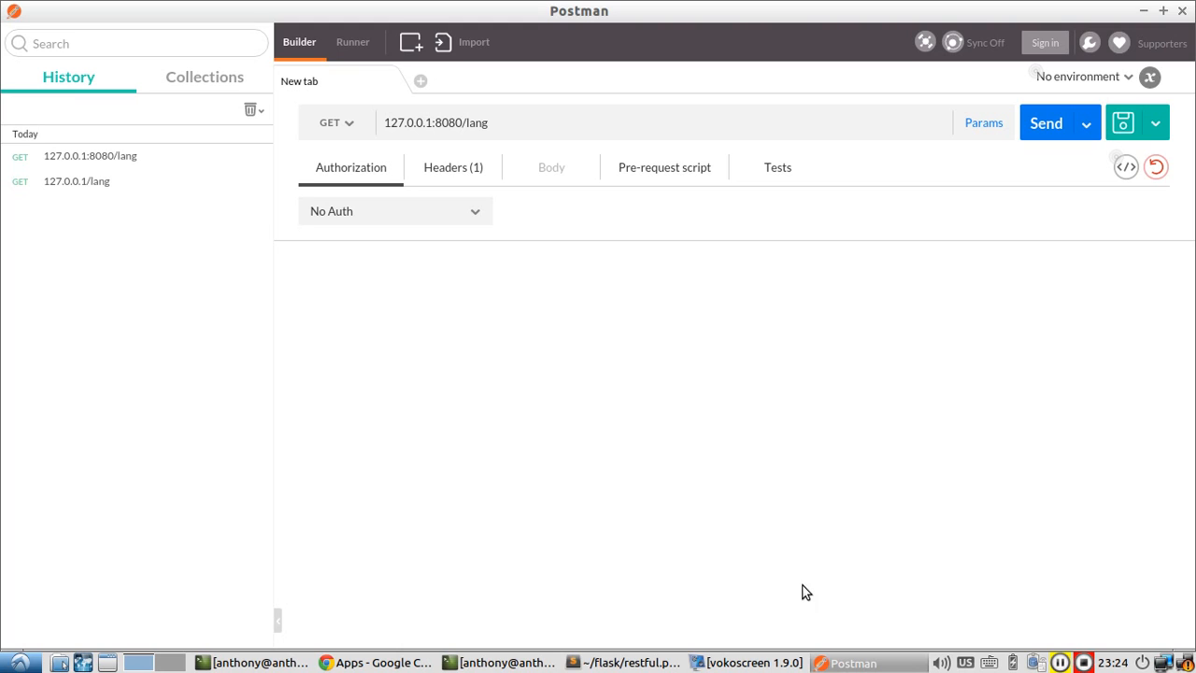
pyautogui.moveTo(348, 140)
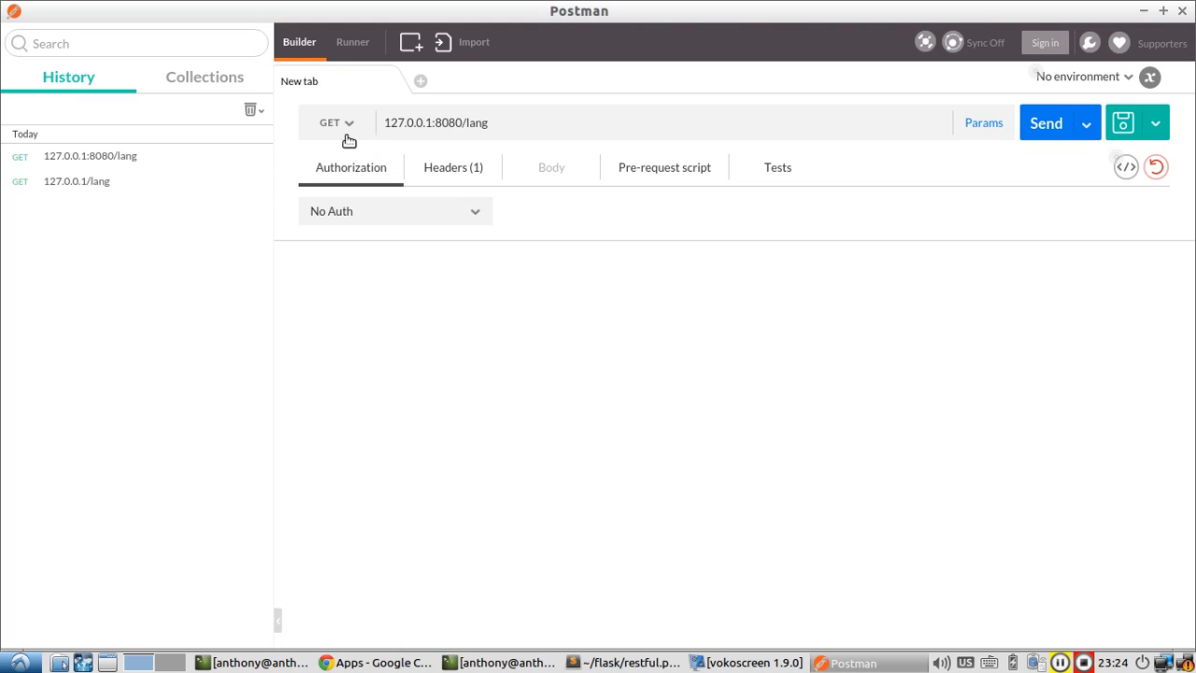
pyautogui.moveTo(500, 124)
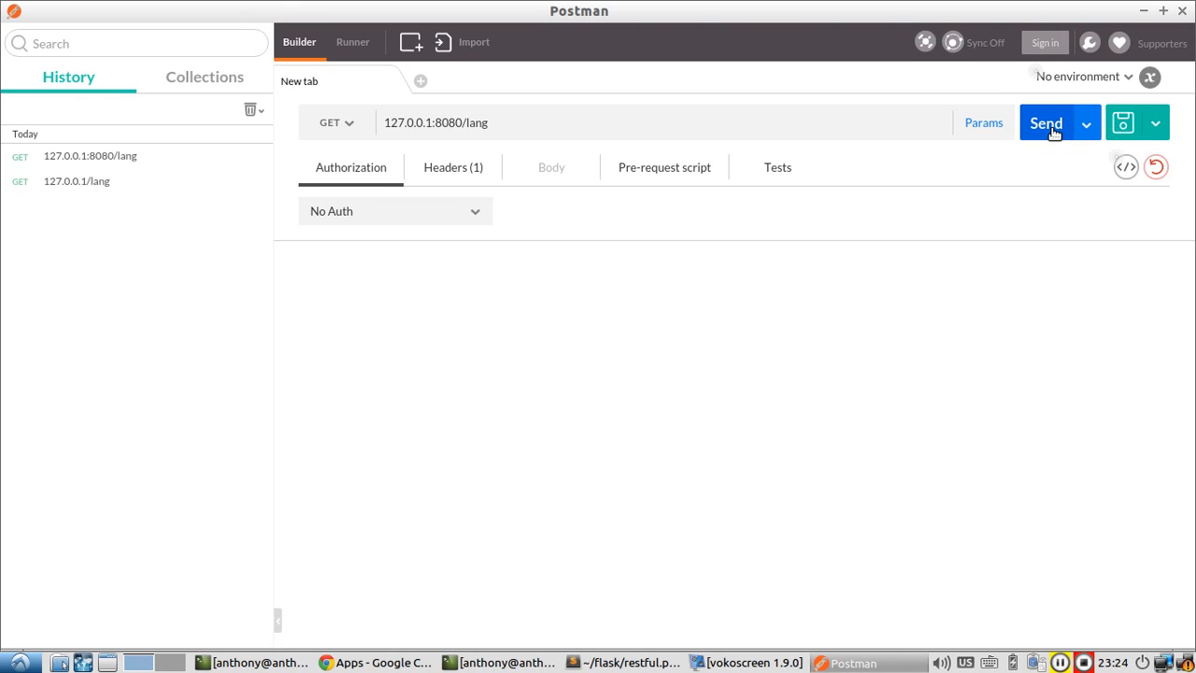
pyautogui.click(1046, 123)
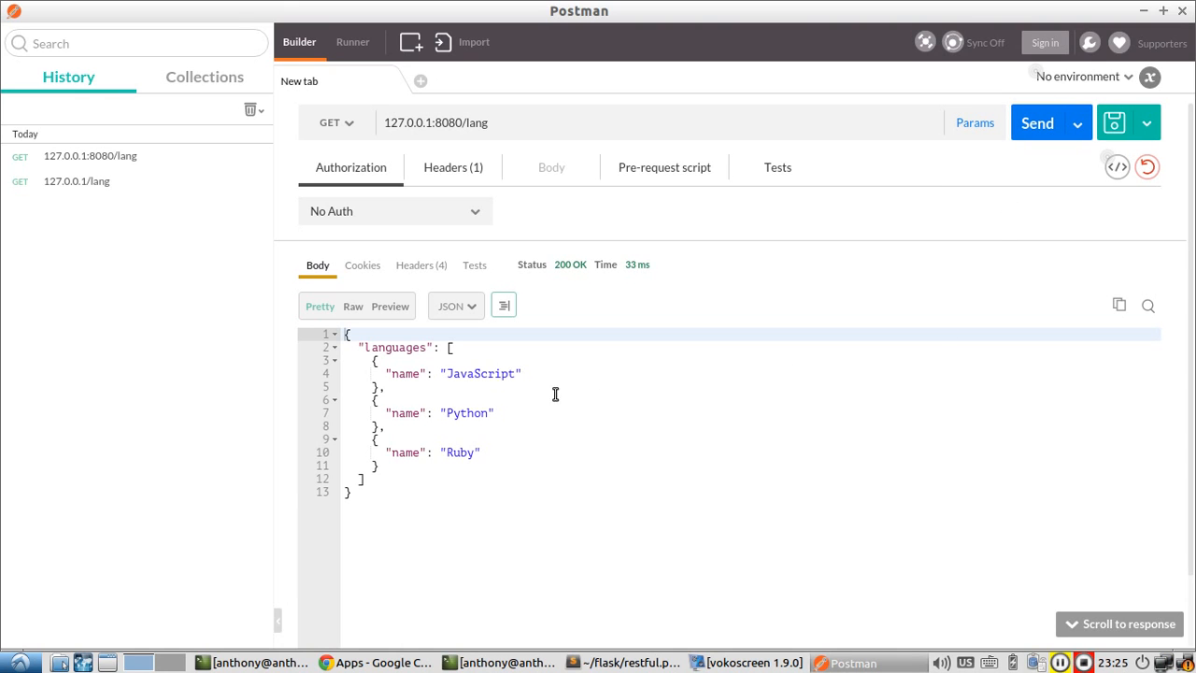
pyautogui.click(624, 661)
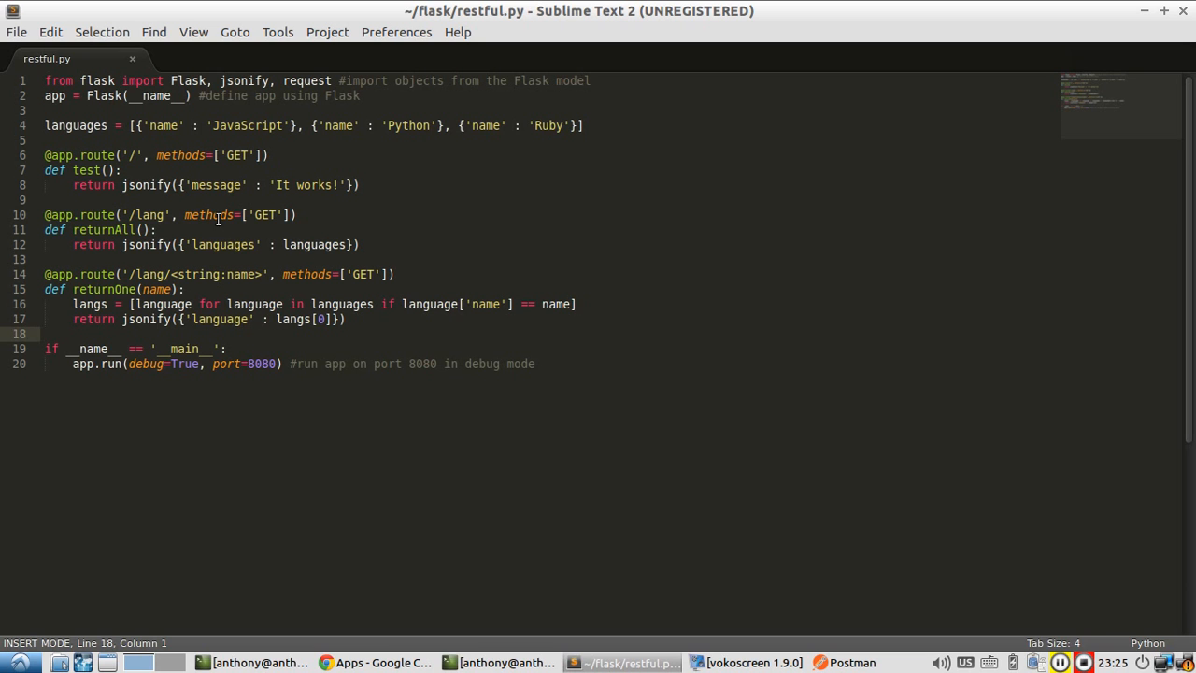
# Step: Insert blank lines below the returnOne function in restful.py for a new route
pyautogui.click(837, 661)
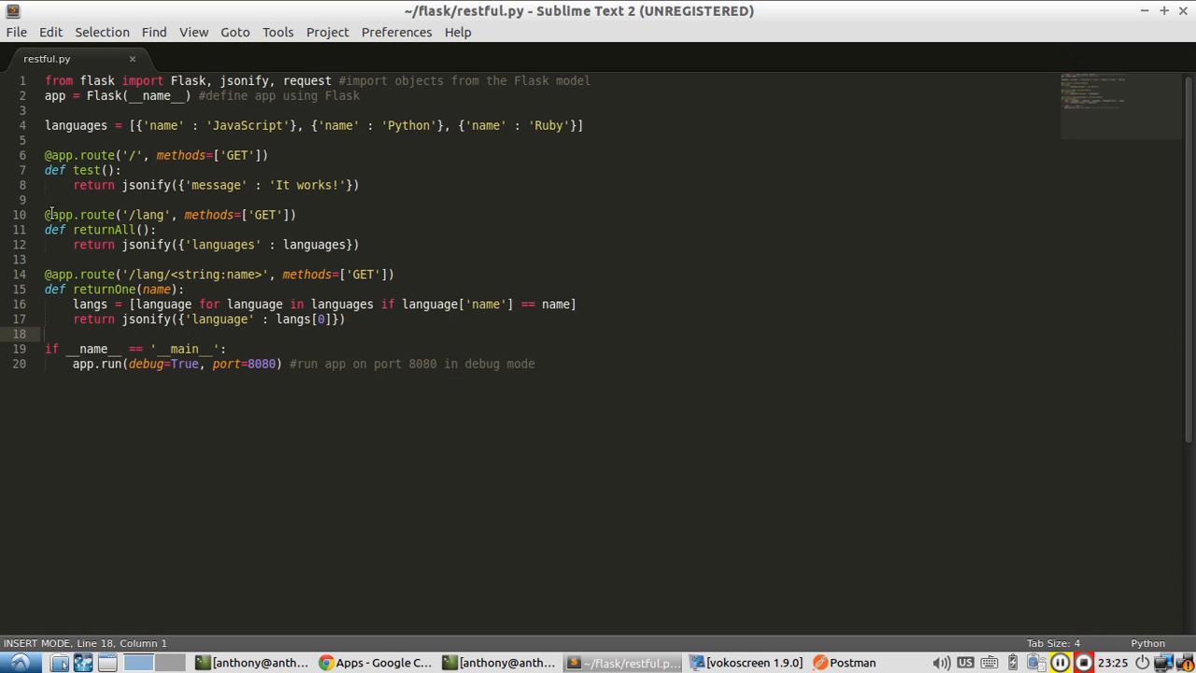
pyautogui.moveTo(44, 215); pyautogui.dragTo(359, 245)
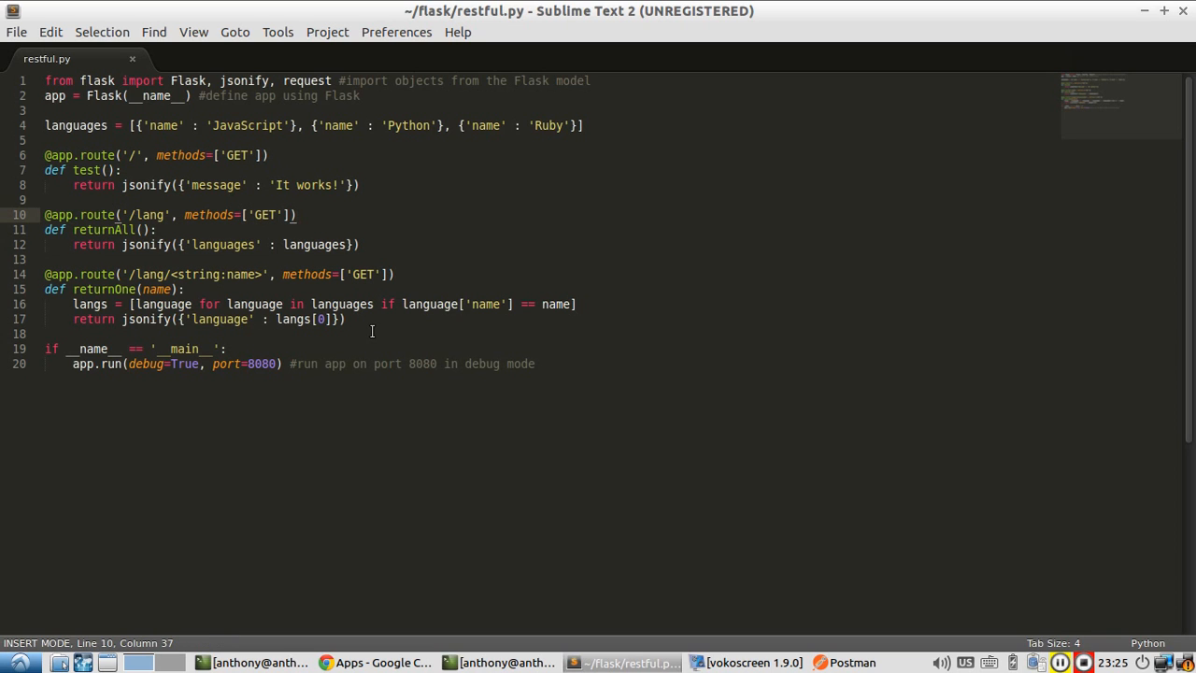
pyautogui.press('Return')
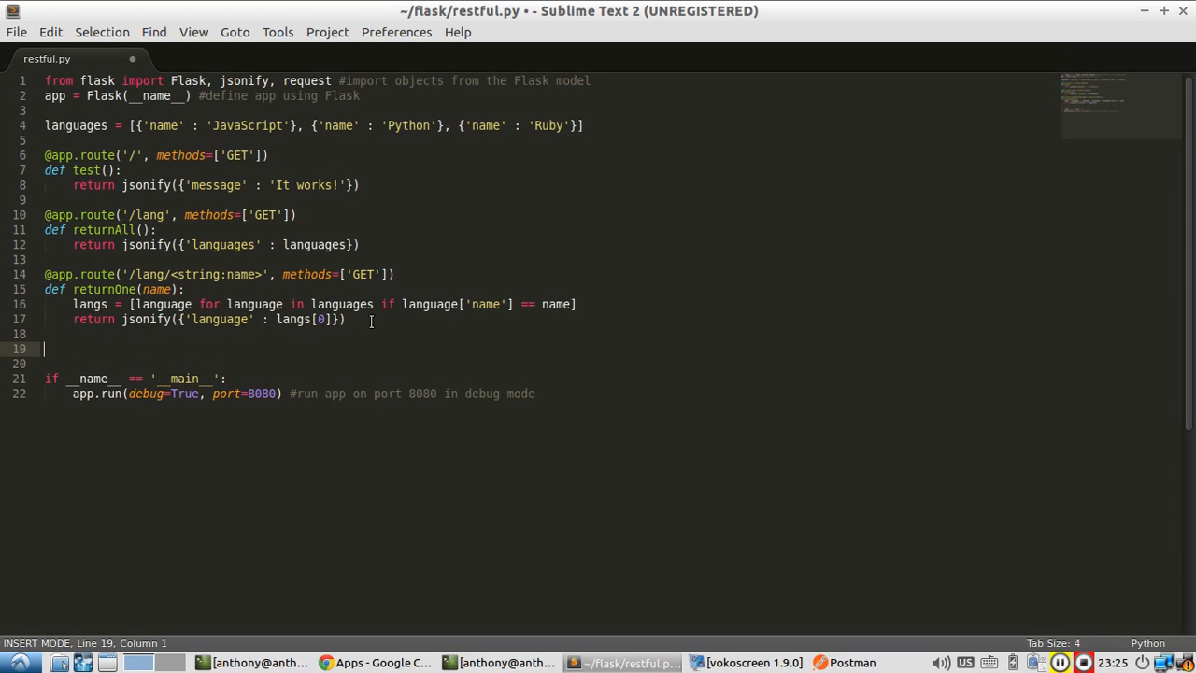
pyautogui.write('@a')
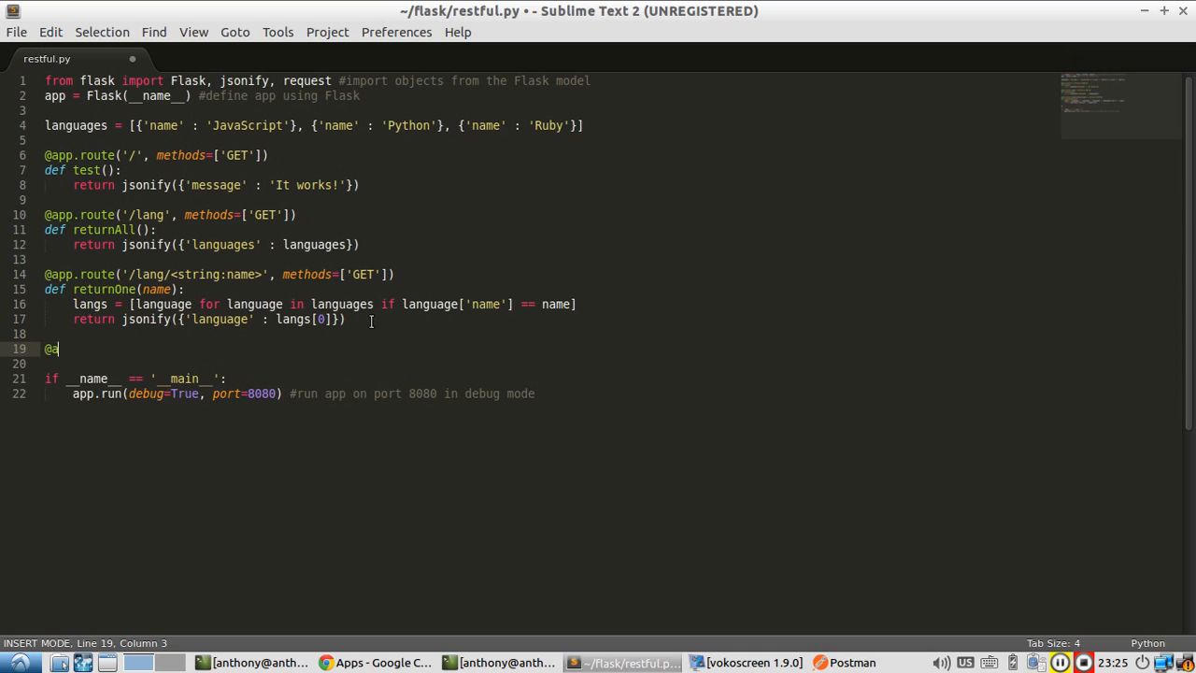
pyautogui.write("pp.route('')")
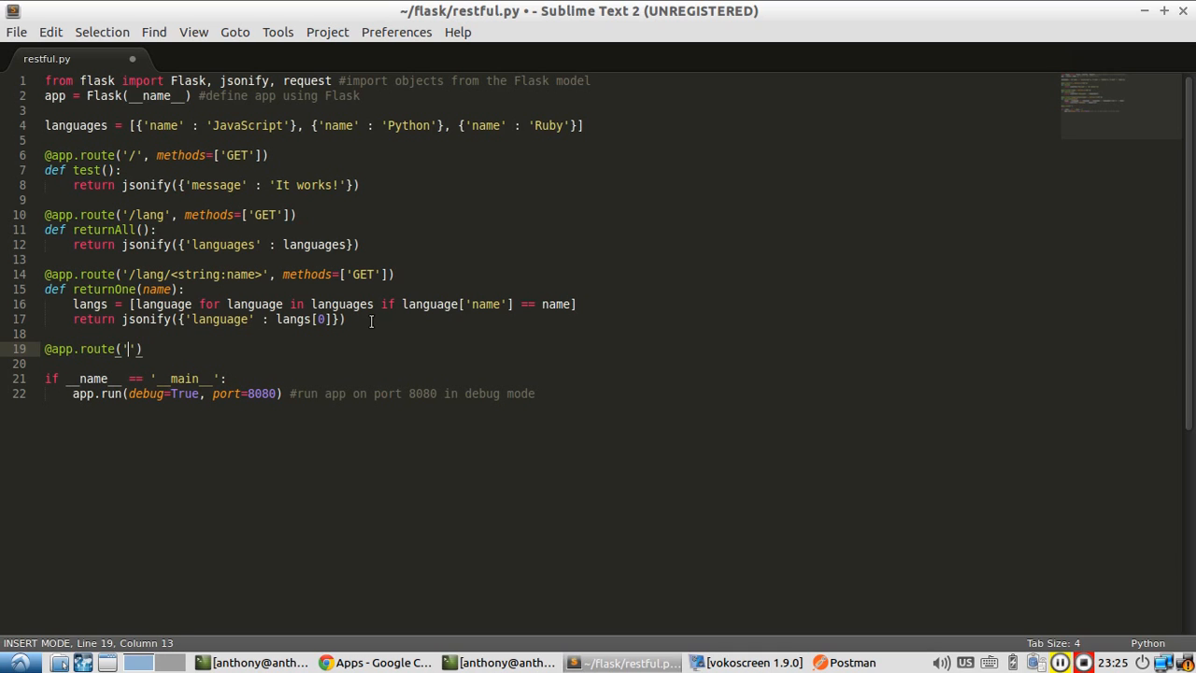
pyautogui.write('/lang')
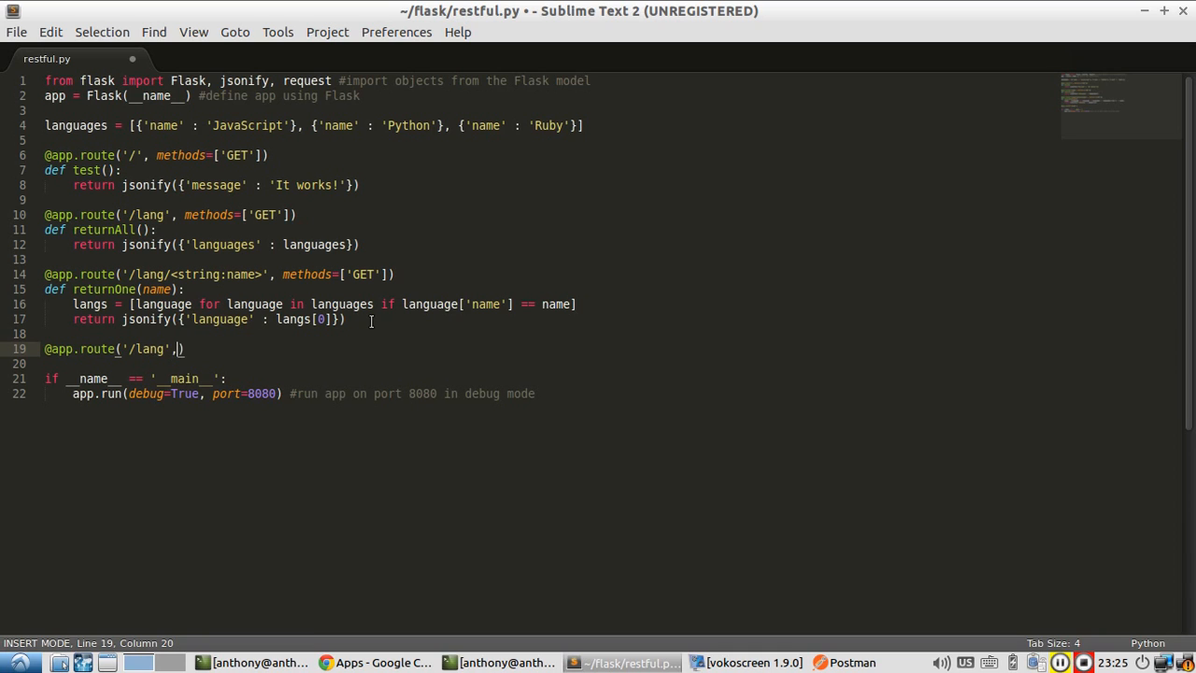
pyautogui.write('methods=[')
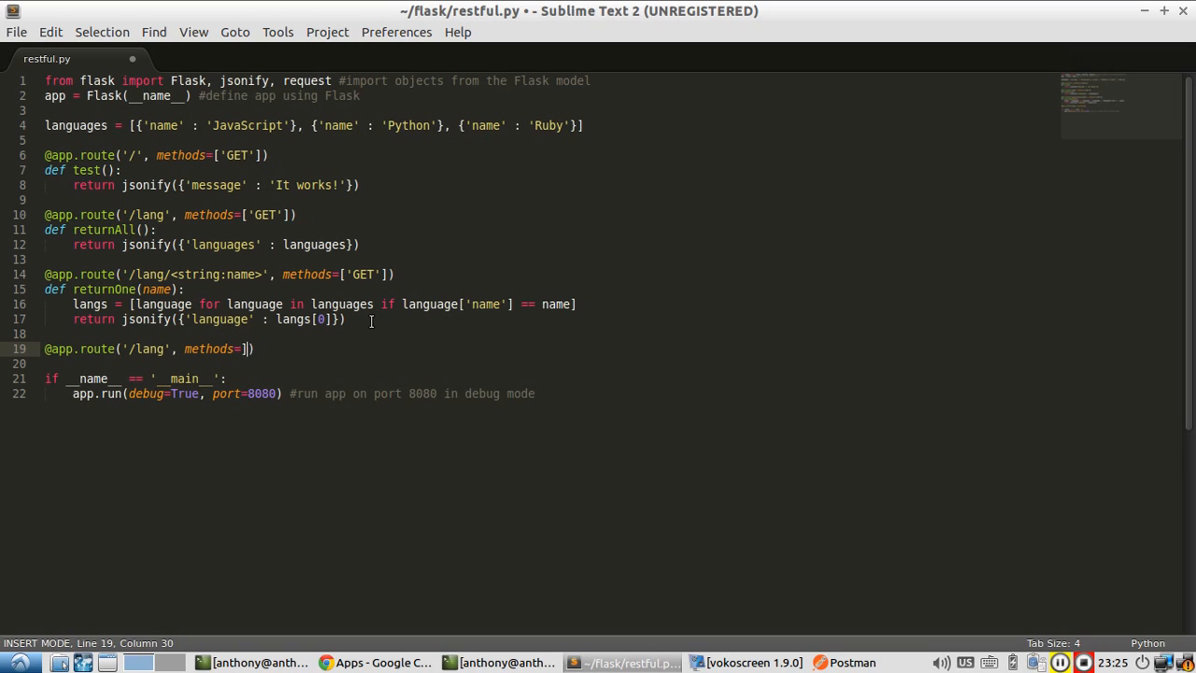
pyautogui.write("'POST'")
pyautogui.write('def')
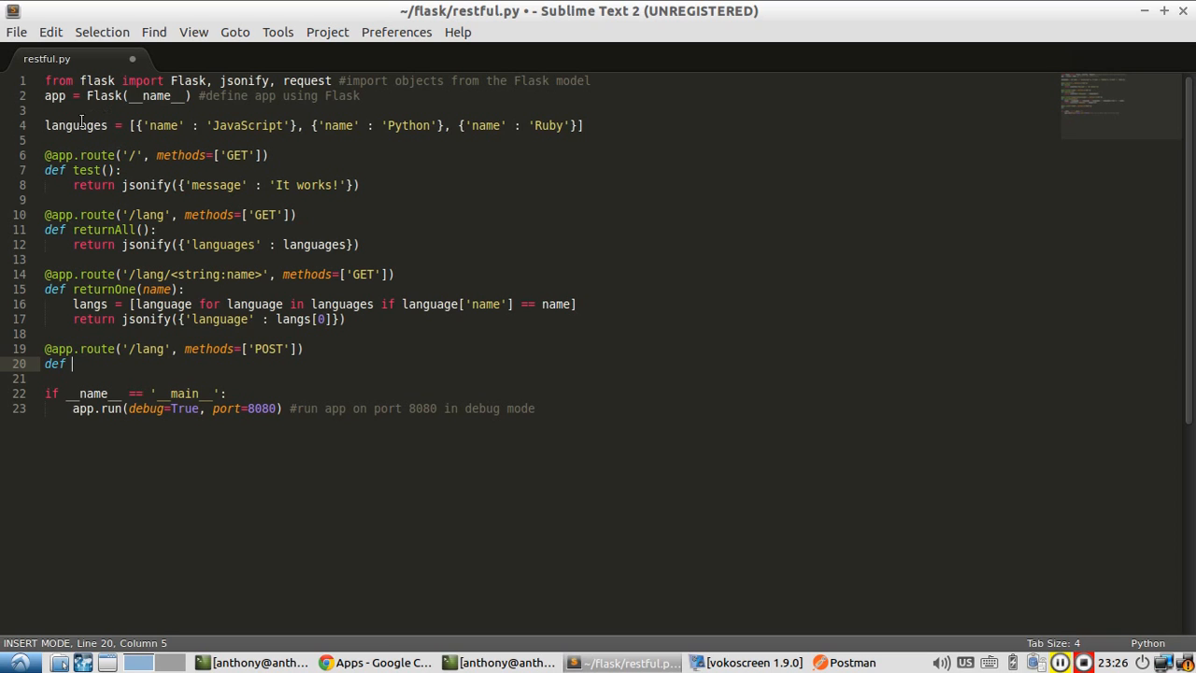
pyautogui.moveTo(475, 396)
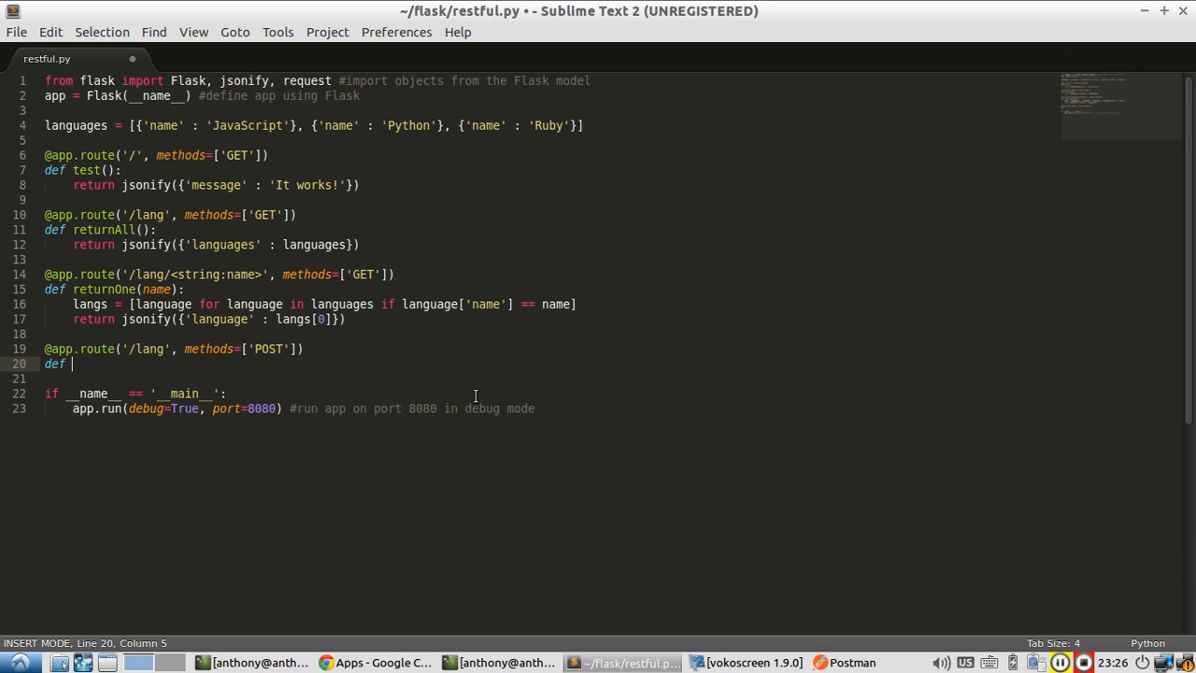
# Step: Define the handler as def addOne(): and start its indented body
pyautogui.write('addOne')
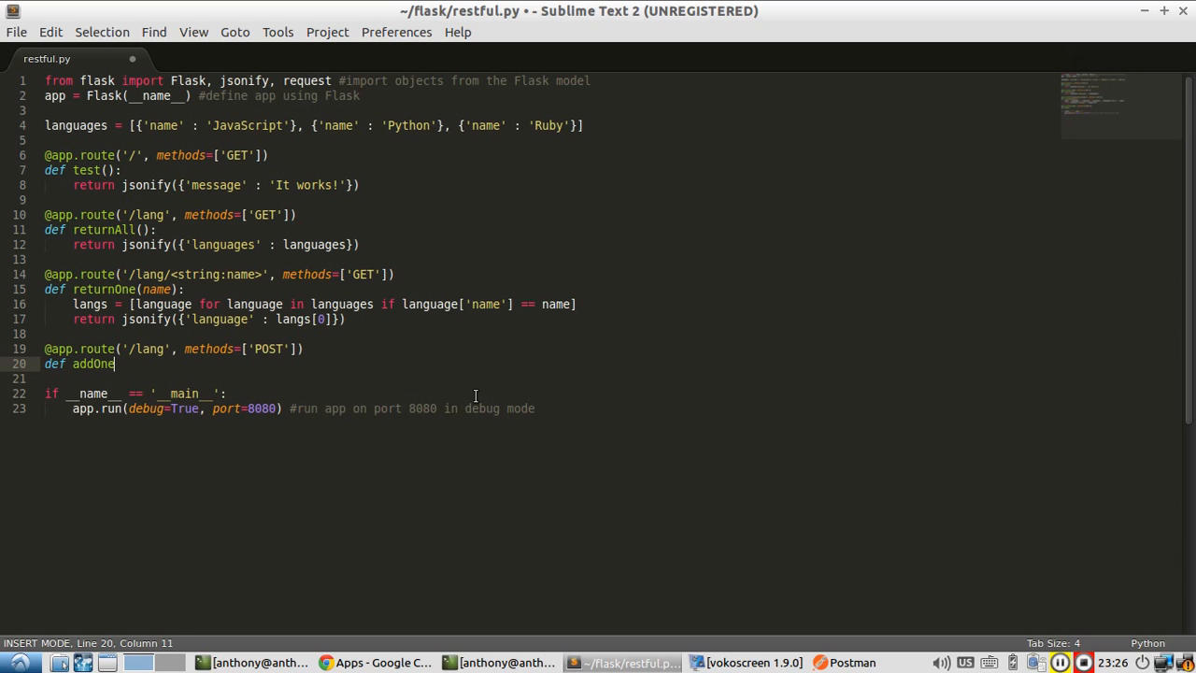
pyautogui.write('():')
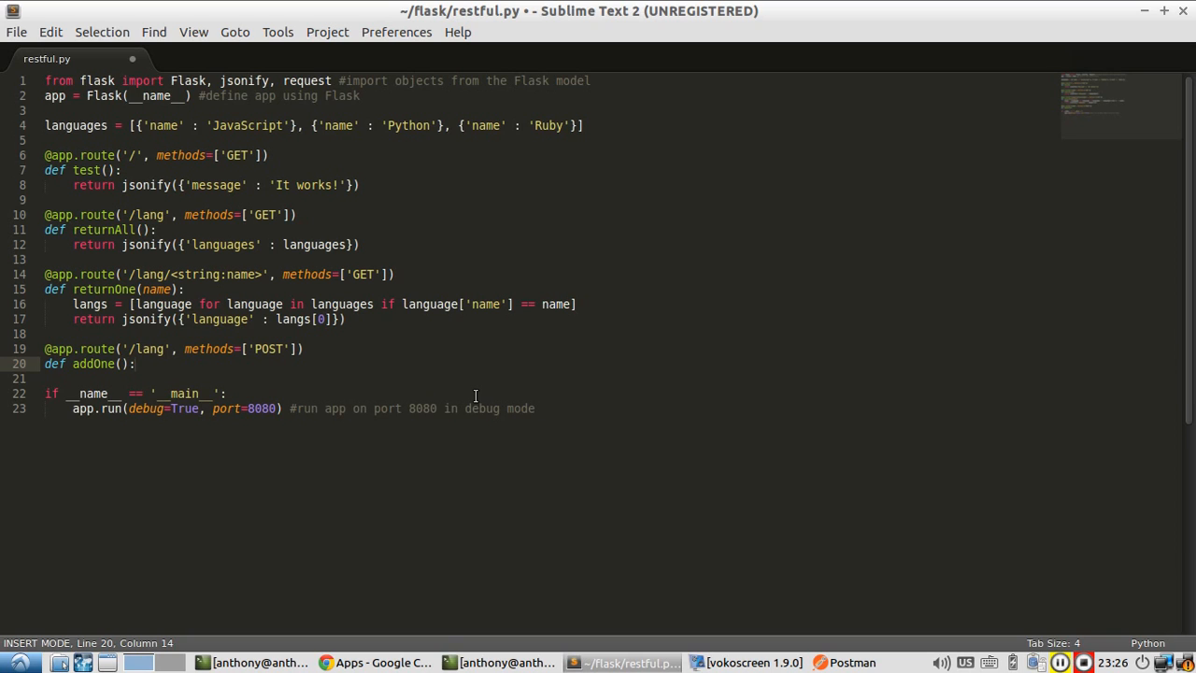
pyautogui.press('Return')
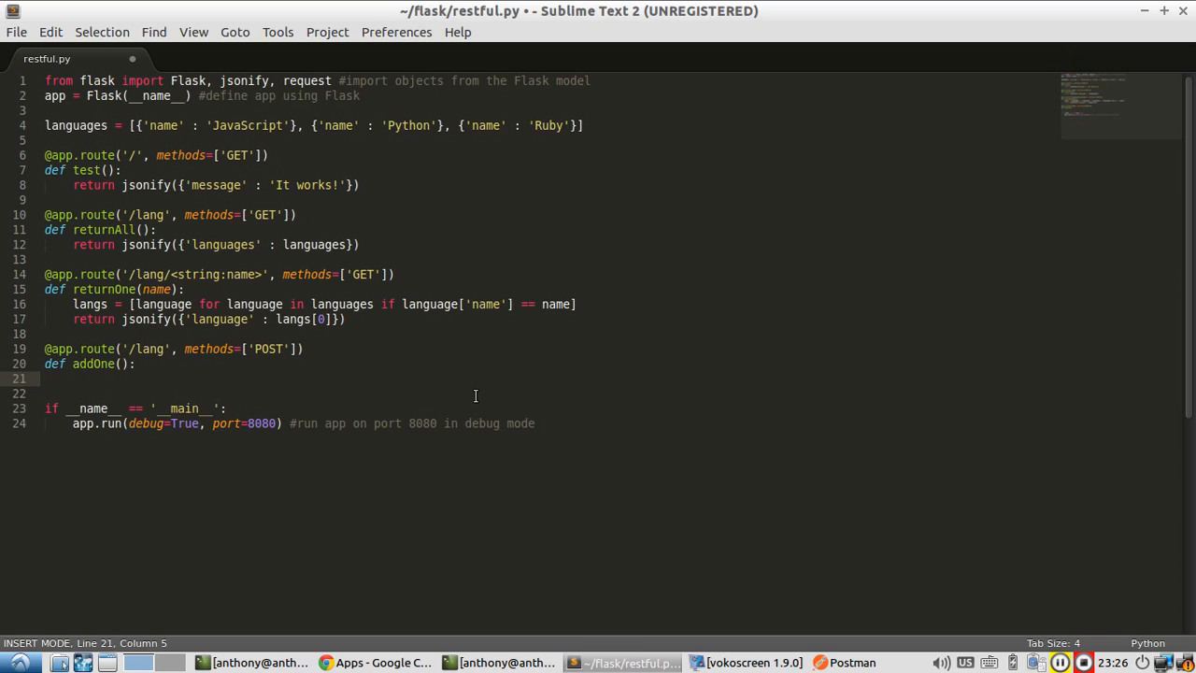
# Step: Write language = {'name' : request.json['name']} as the first line of addOne
pyautogui.write("language = {'")
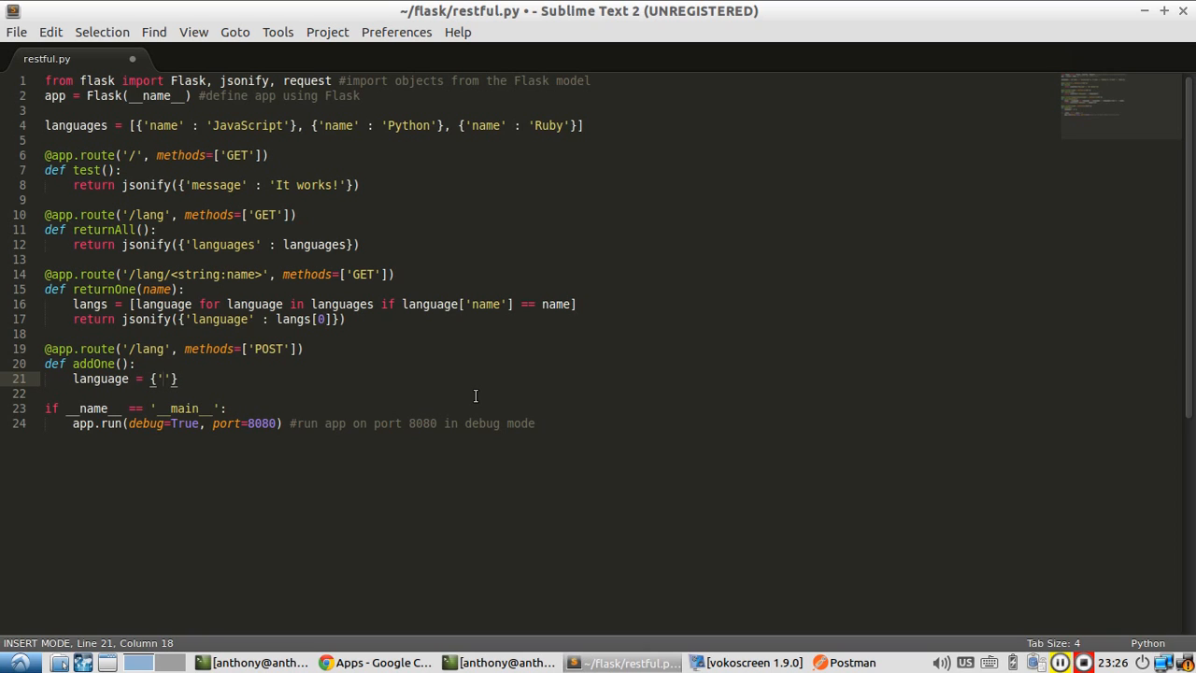
pyautogui.write('name')
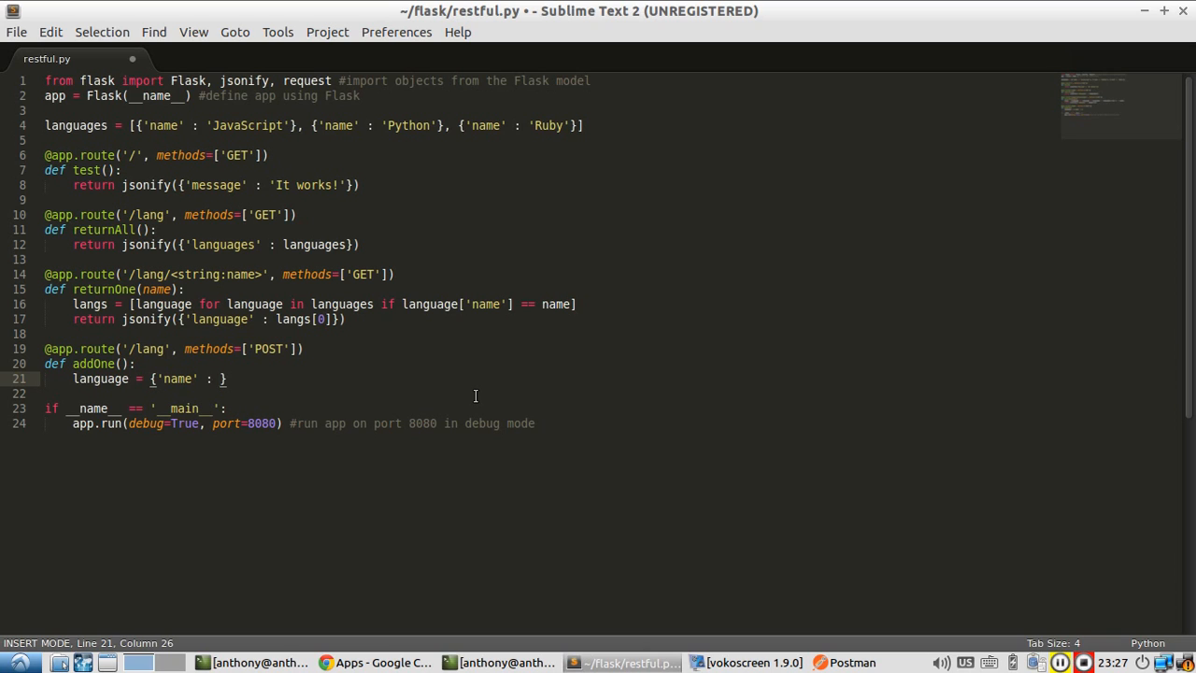
pyautogui.write('run')
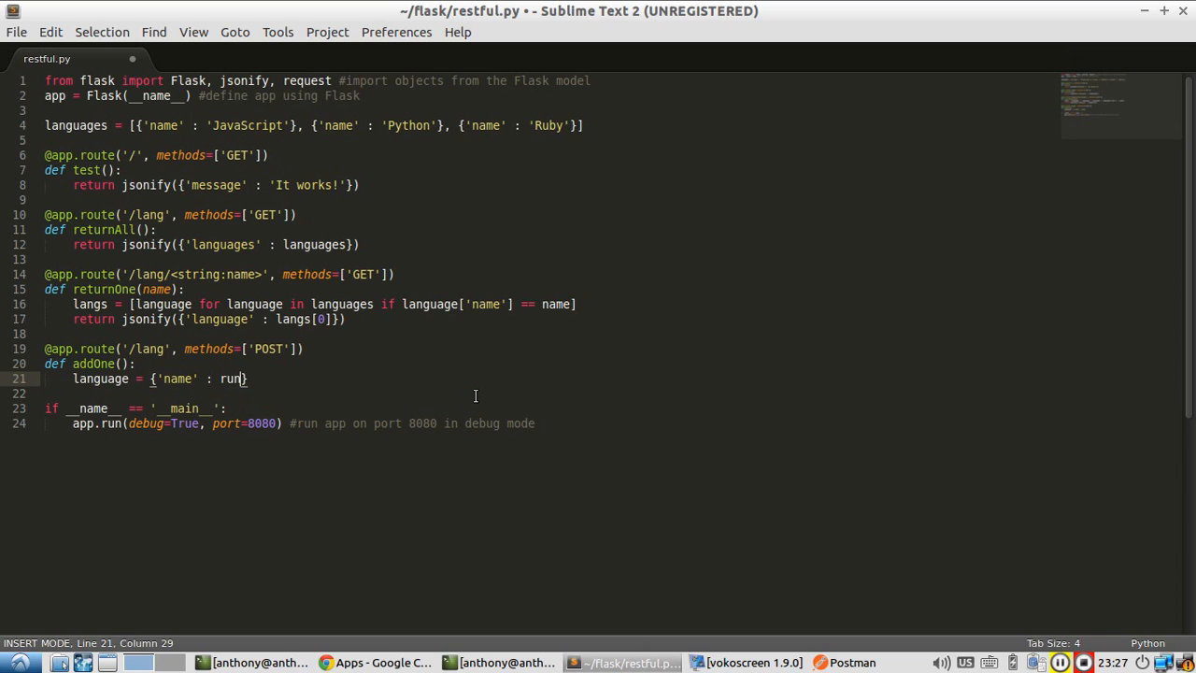
pyautogui.write('eturn')
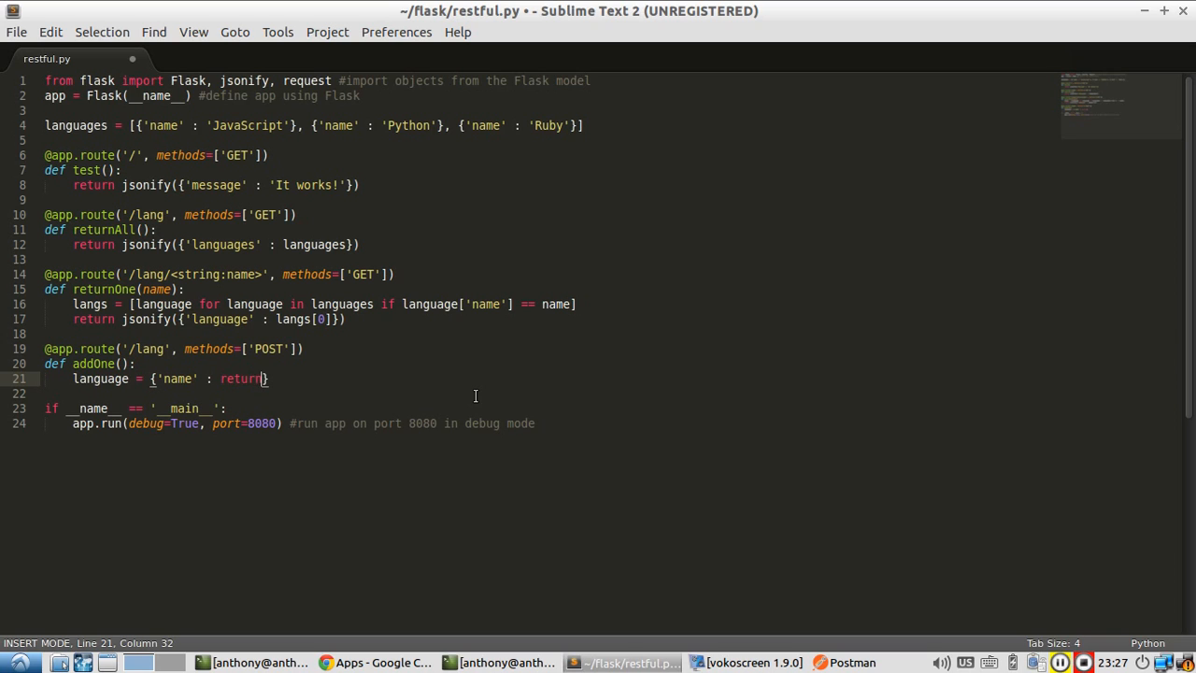
pyautogui.write('request')
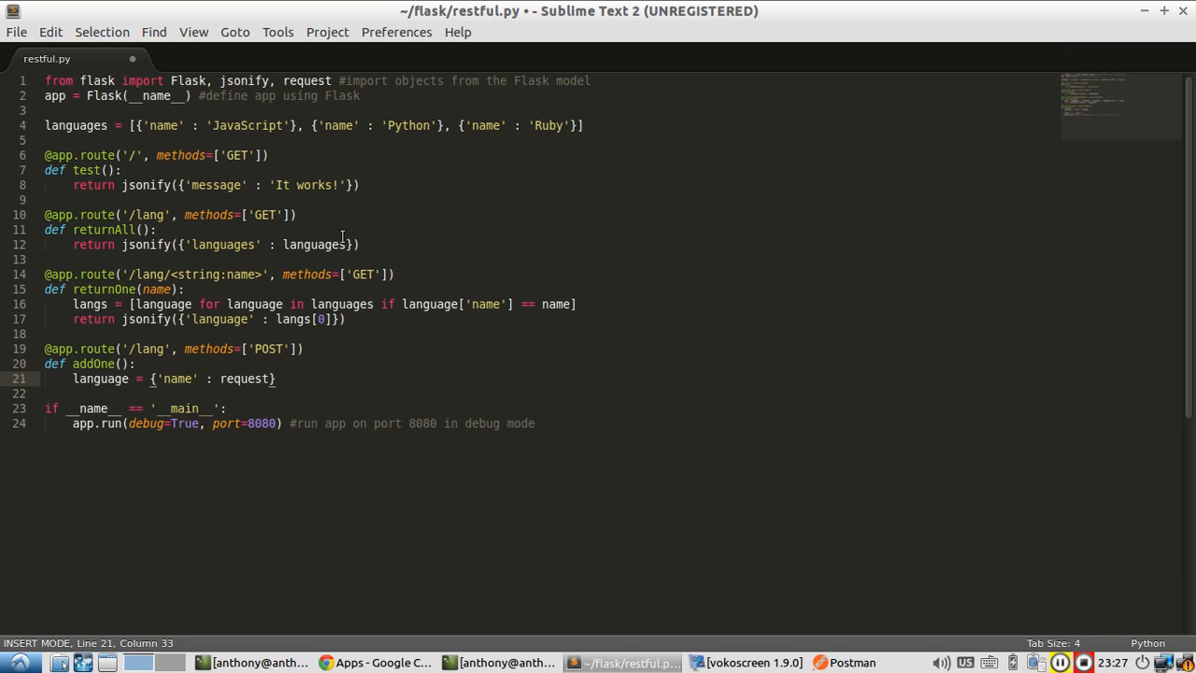
pyautogui.doubleClick(239, 377)
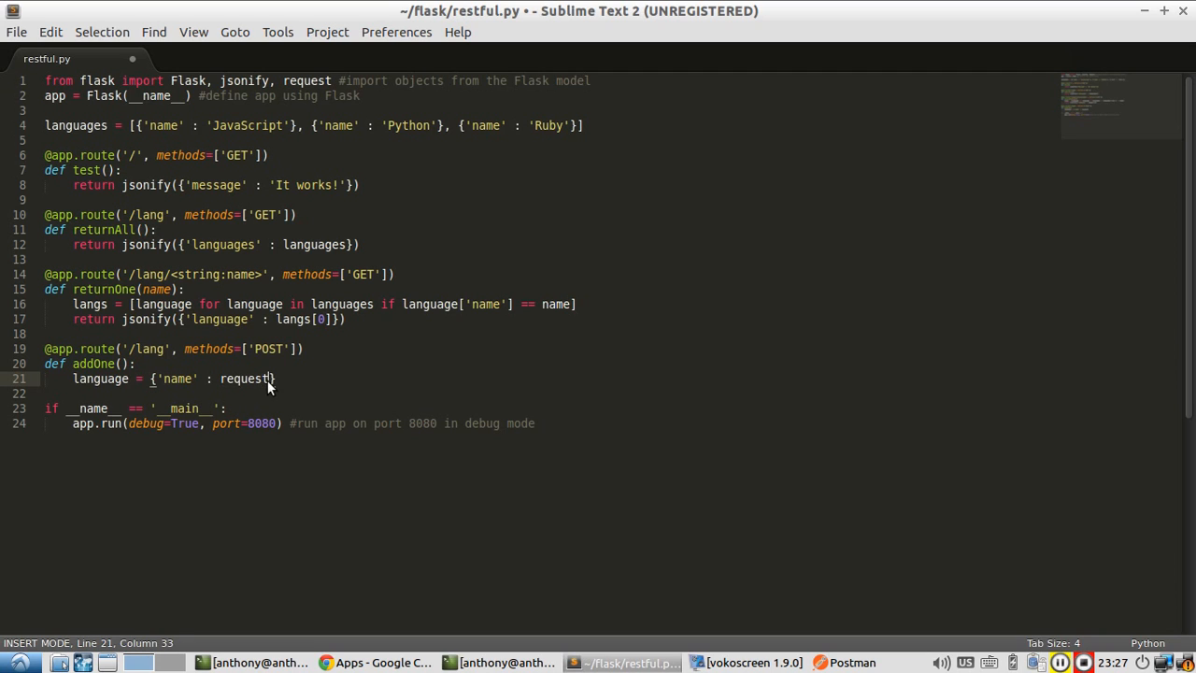
pyautogui.write('.json')
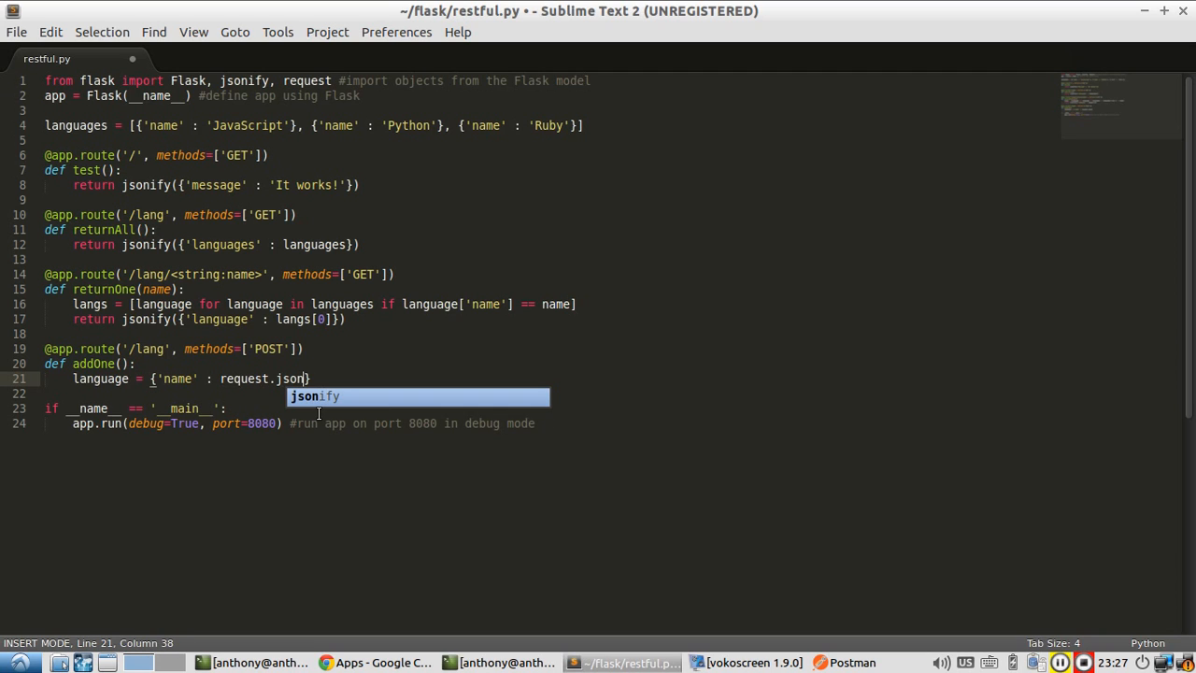
pyautogui.write('[')
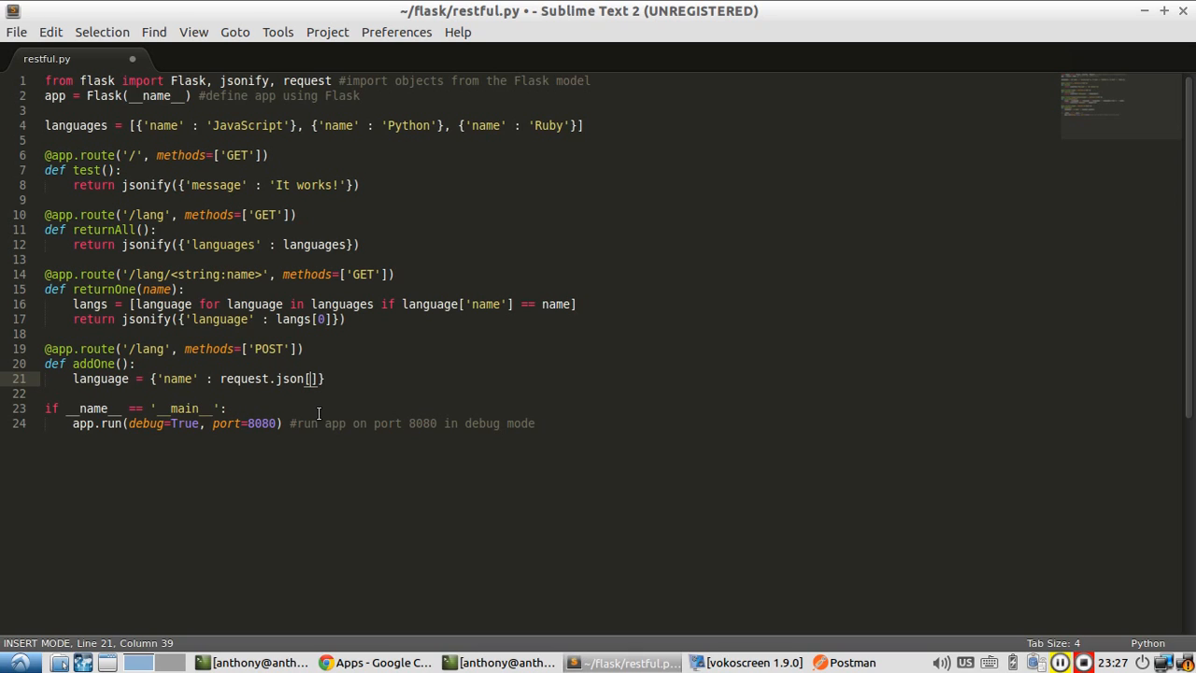
pyautogui.write("''")
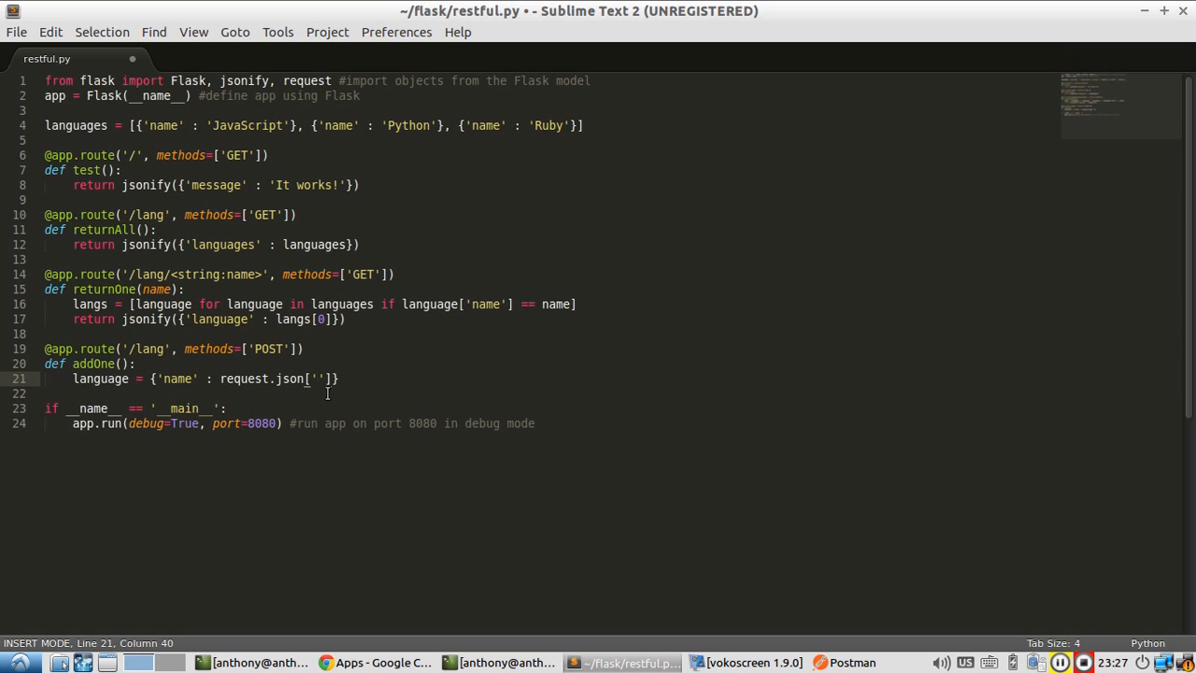
pyautogui.write('name')
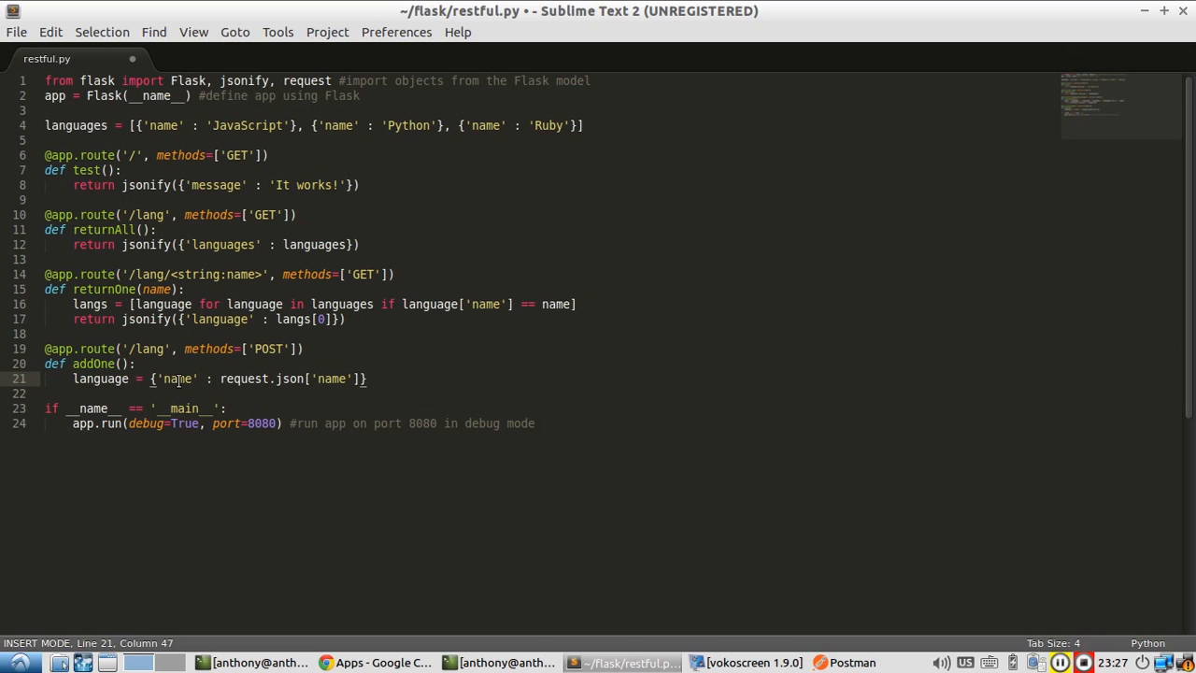
pyautogui.moveTo(179, 387)
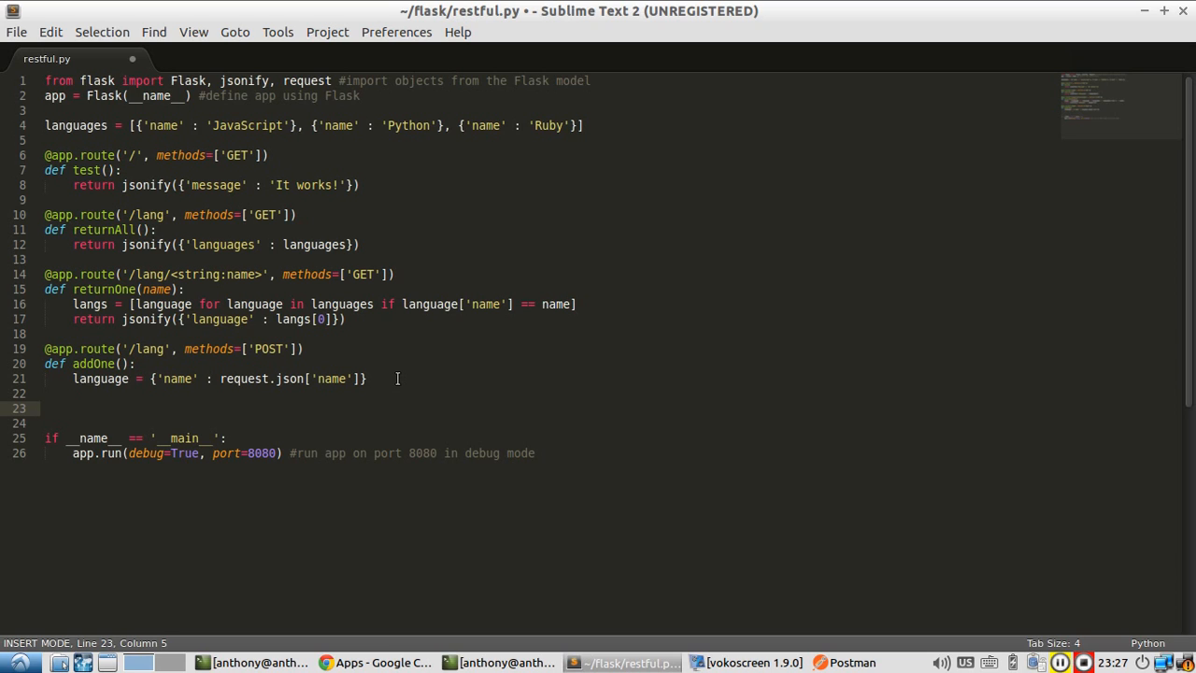
# Step: Add languages.append(language) and remove the extra blank line below it
pyautogui.write('languages.')
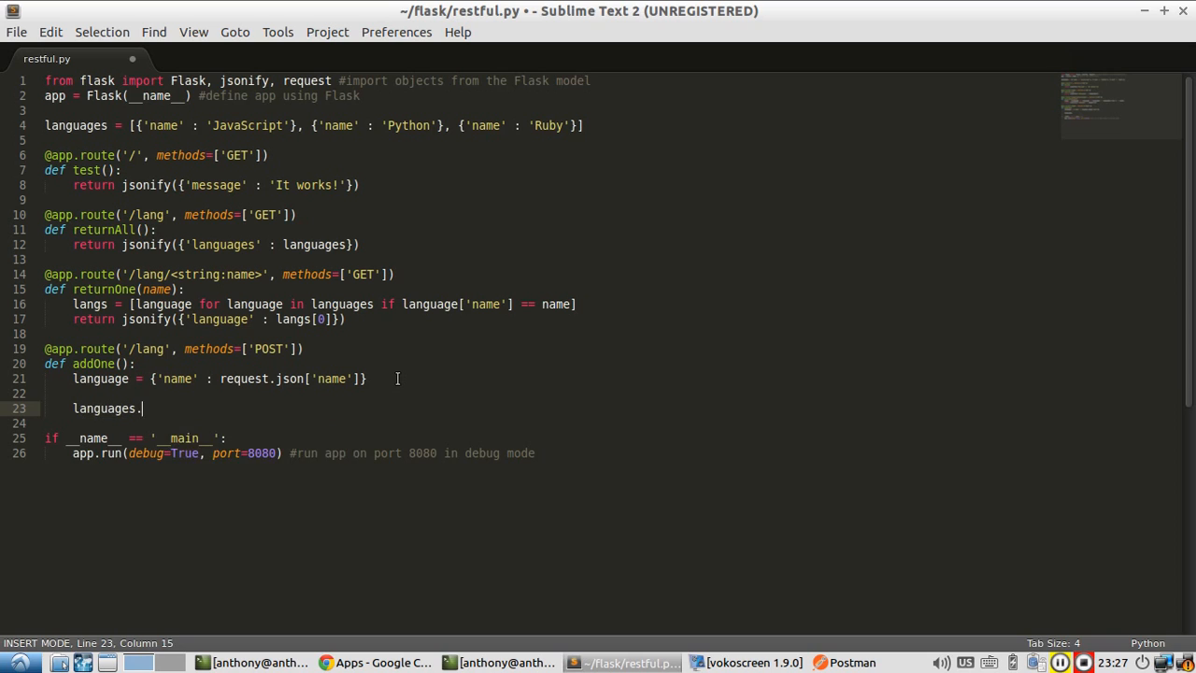
pyautogui.write('append(langu')
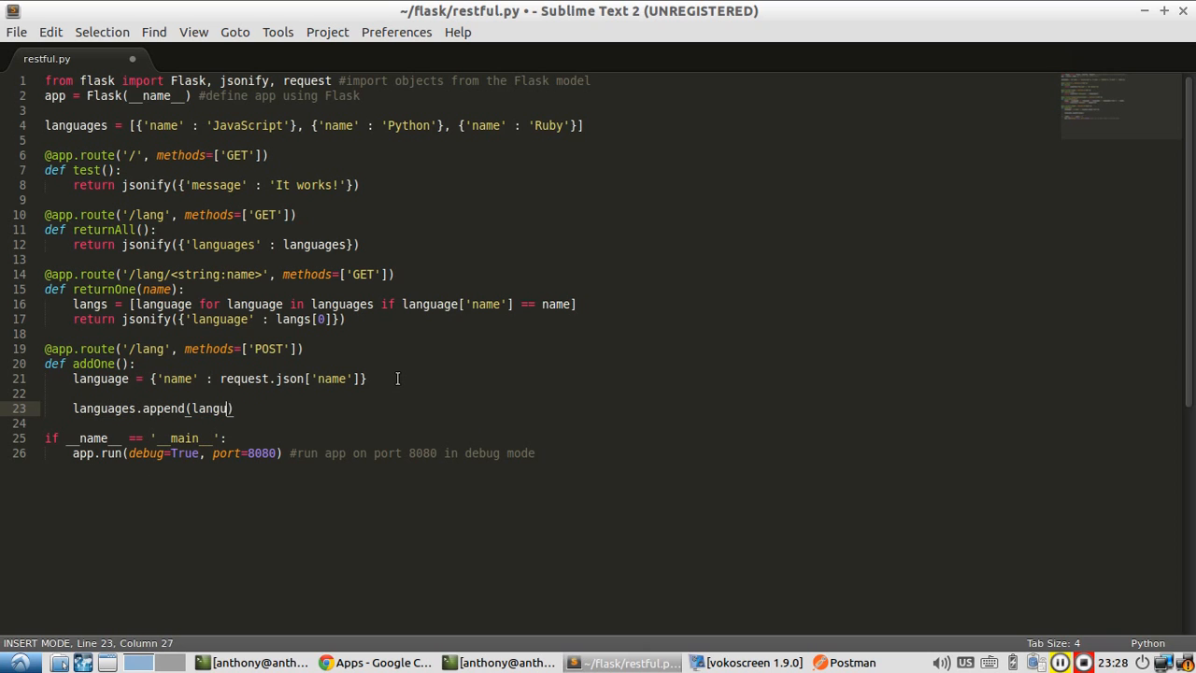
pyautogui.write('age')
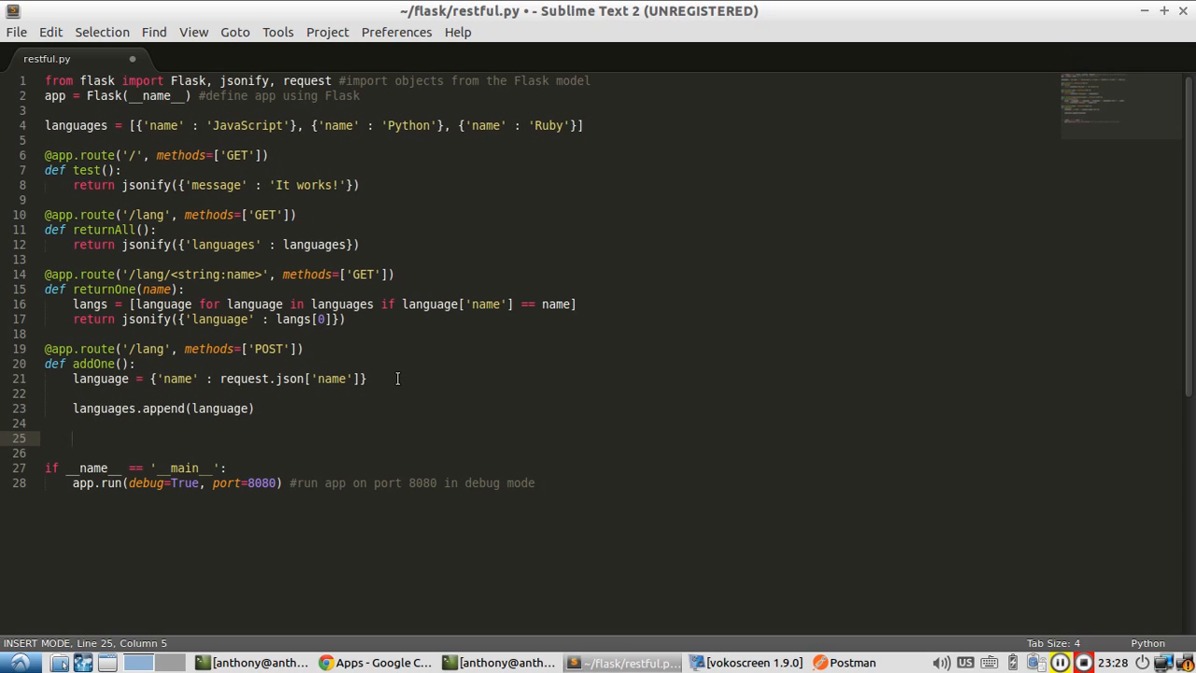
pyautogui.press('Backspace')
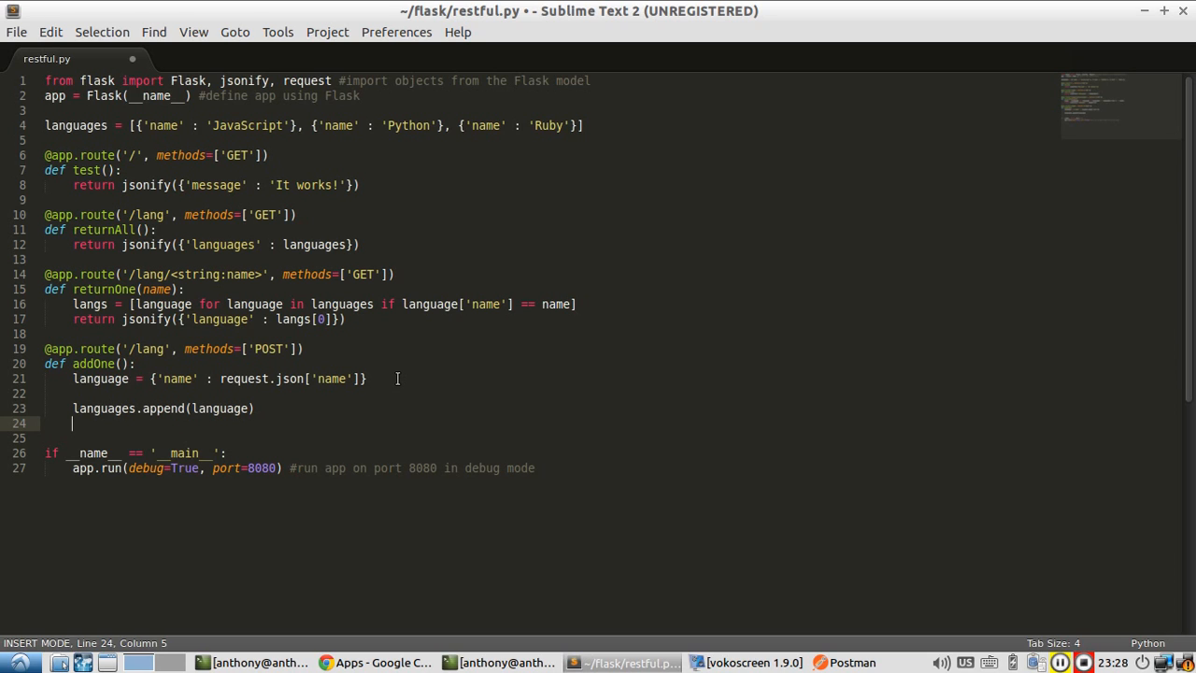
pyautogui.press('BackSpace')
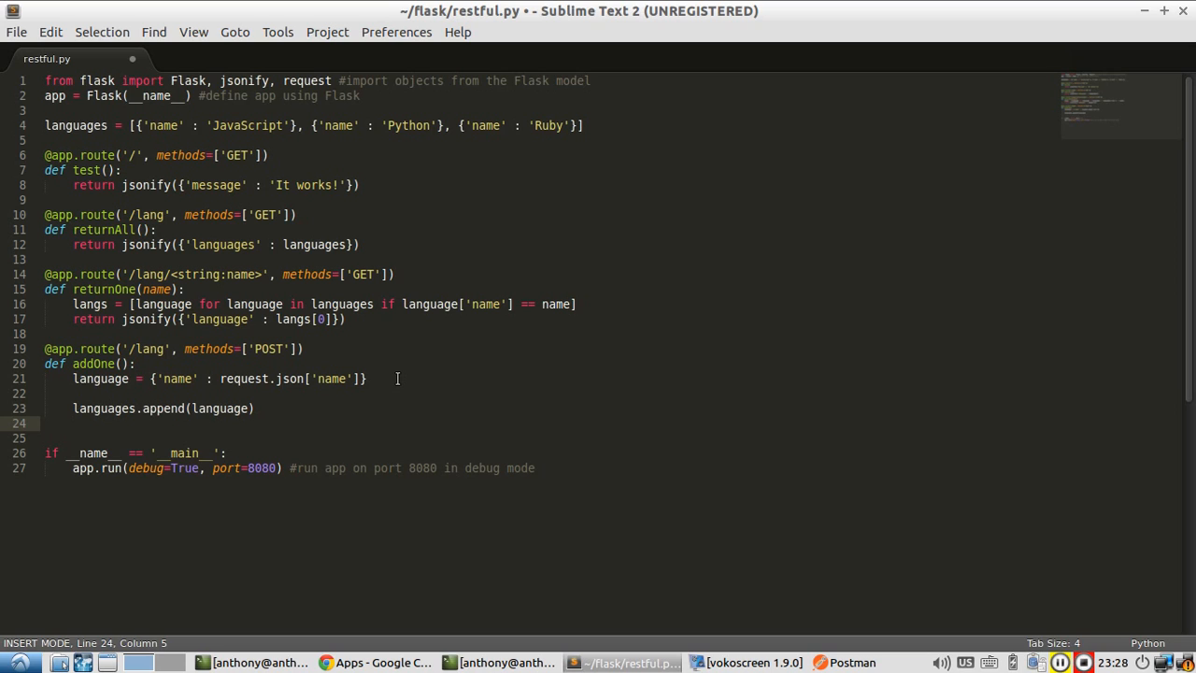
# Step: Return jsonify({'languages' : languages}) from addOne and switch back to Postman
pyautogui.write('return')
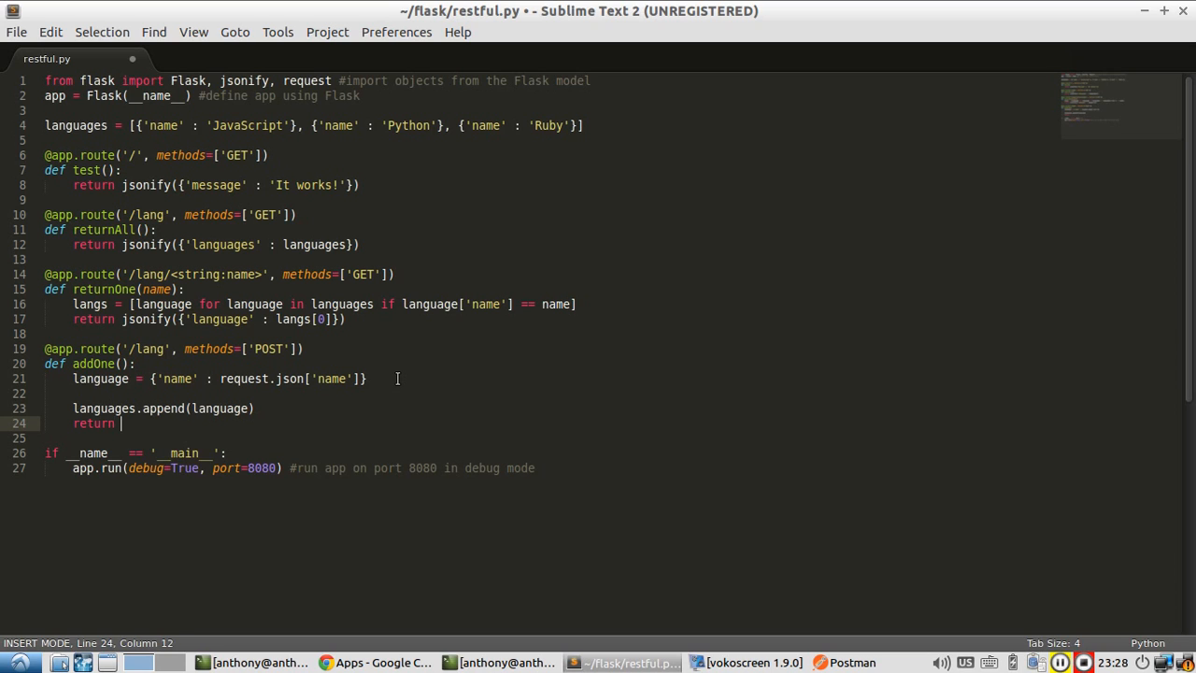
pyautogui.write('jsonify')
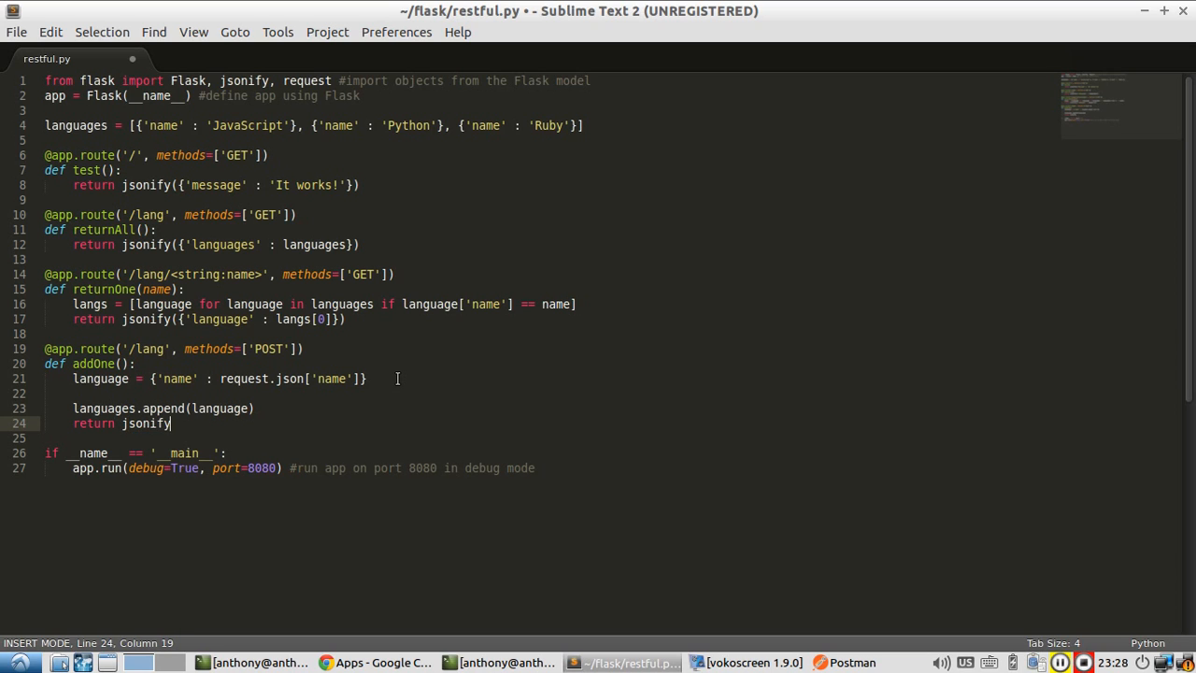
pyautogui.write('({})')
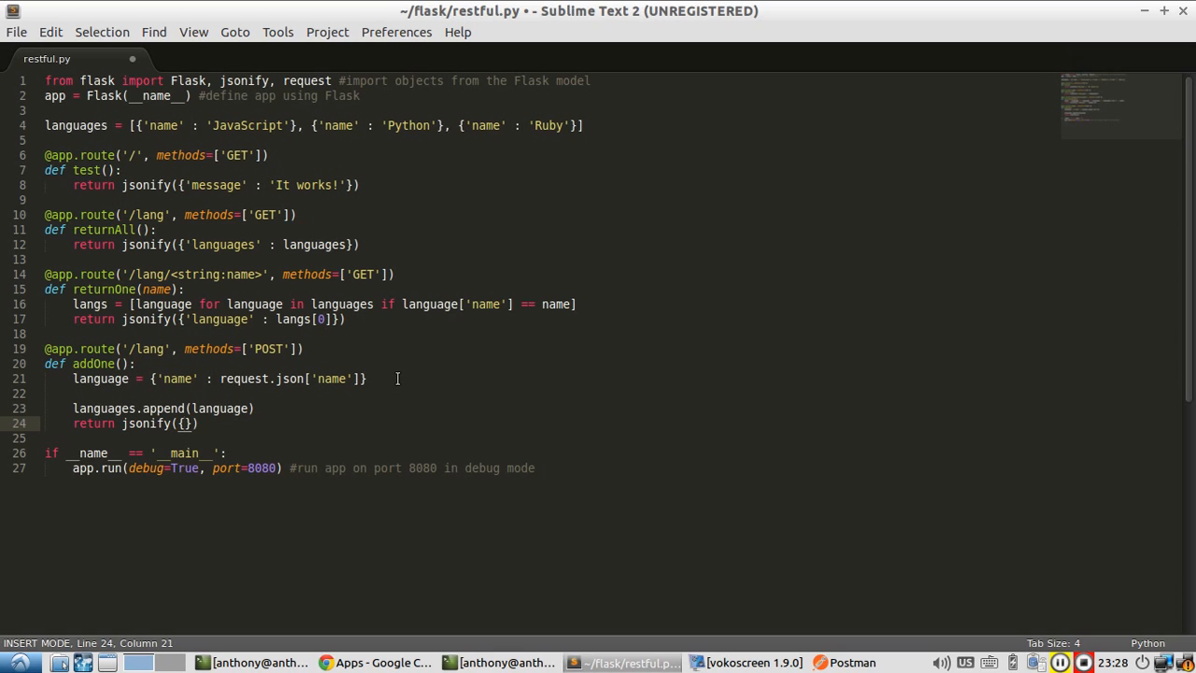
pyautogui.write("languages' : languages")
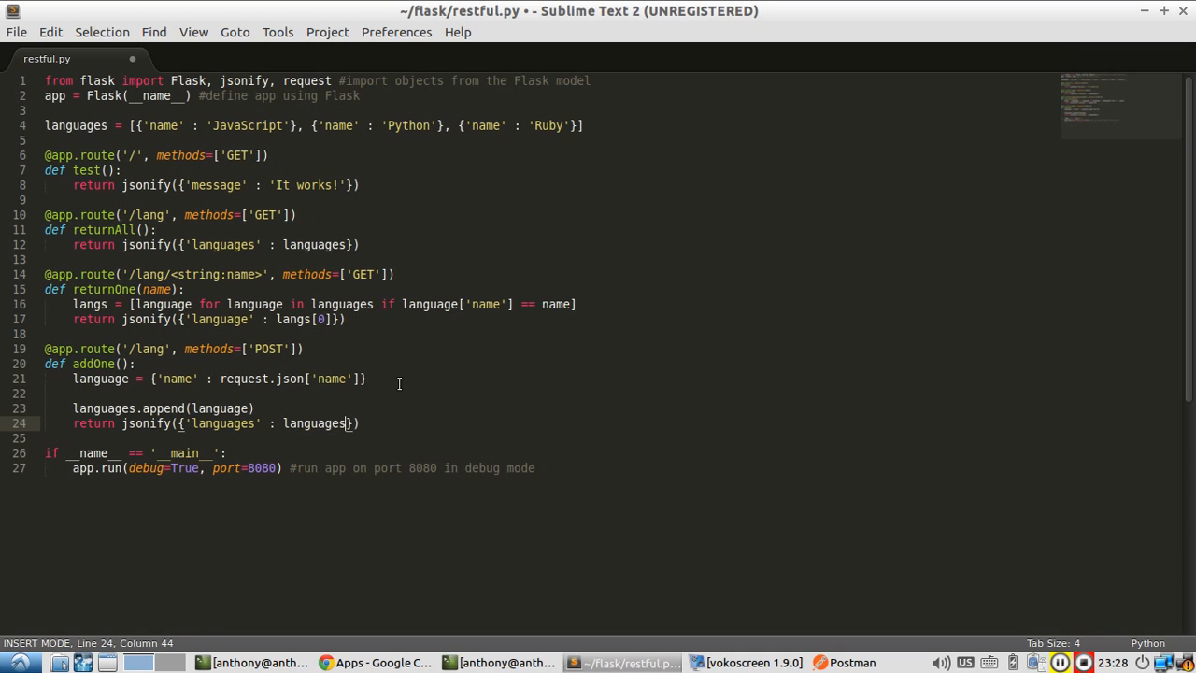
pyautogui.click(505, 662)
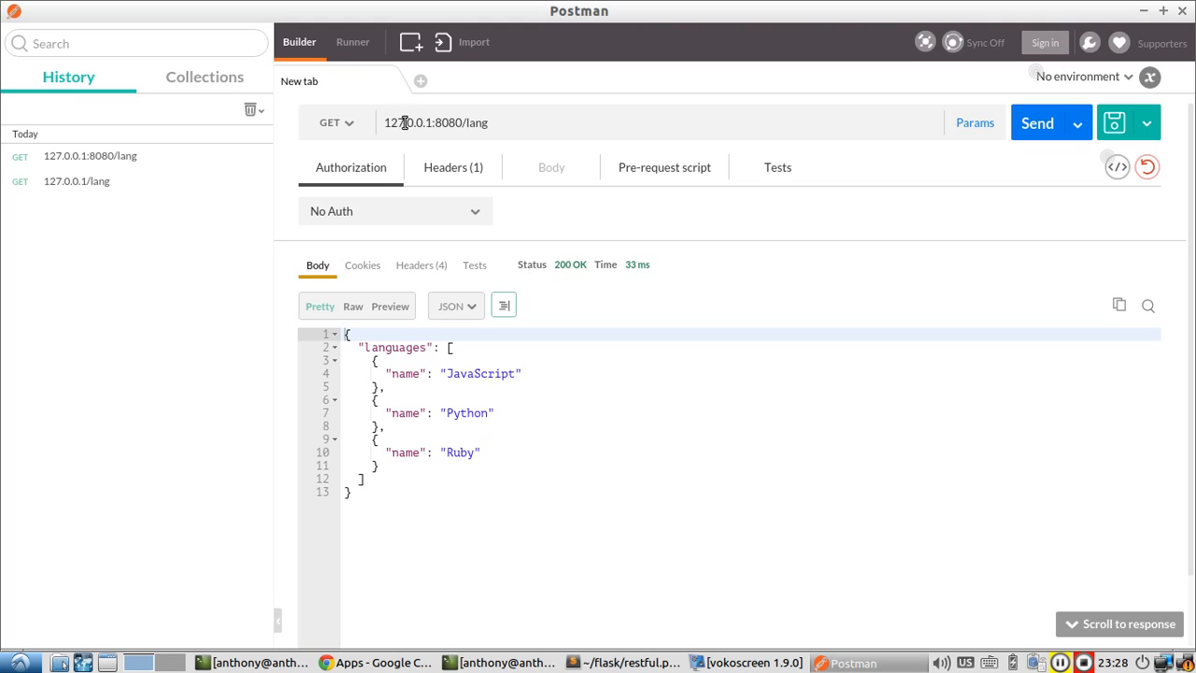
# Step: Set the /lang request method to POST and show its Body options
pyautogui.click(334, 123)
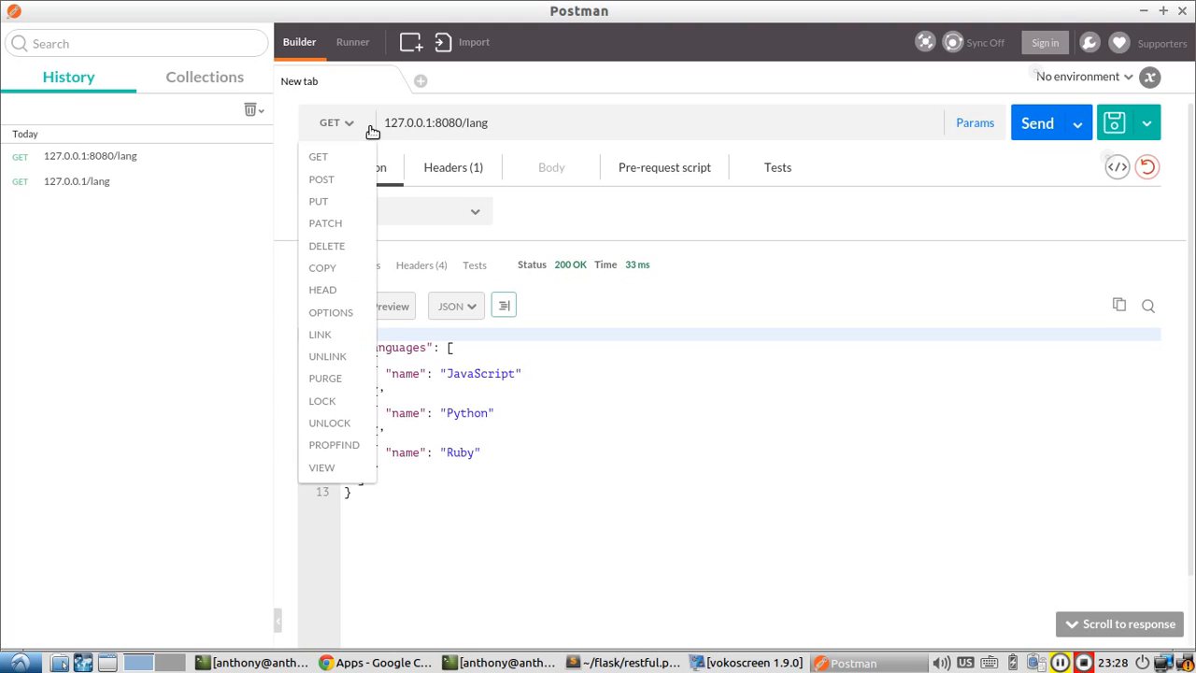
pyautogui.click(321, 179)
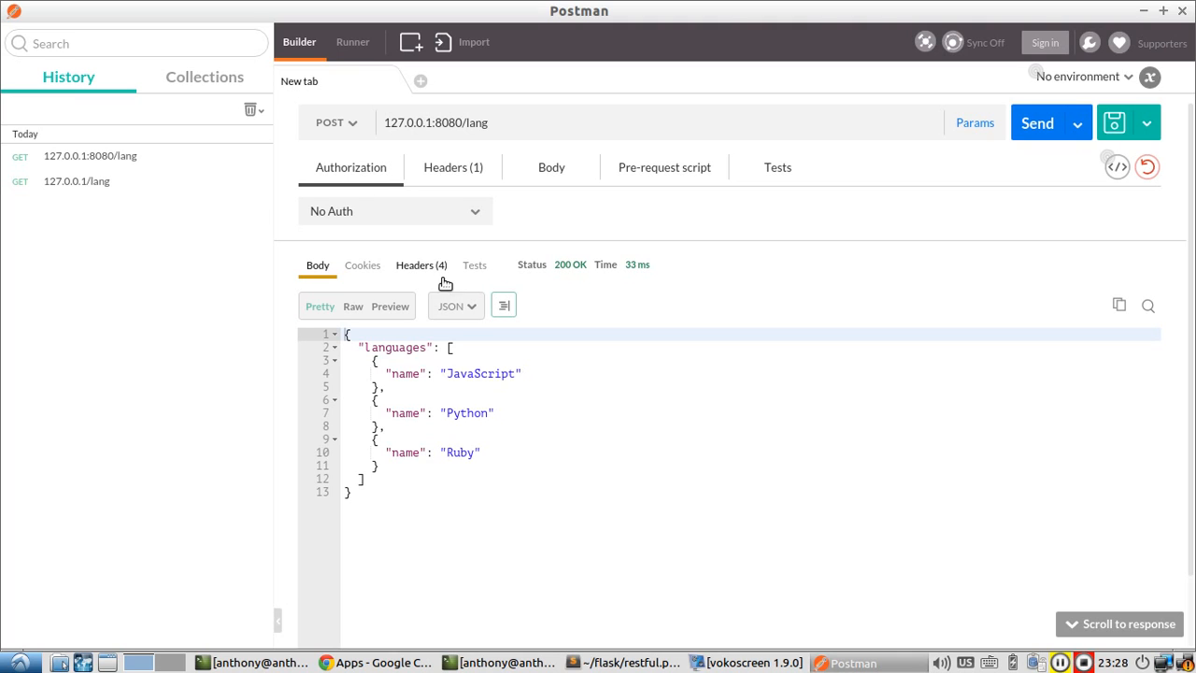
pyautogui.moveTo(589, 273)
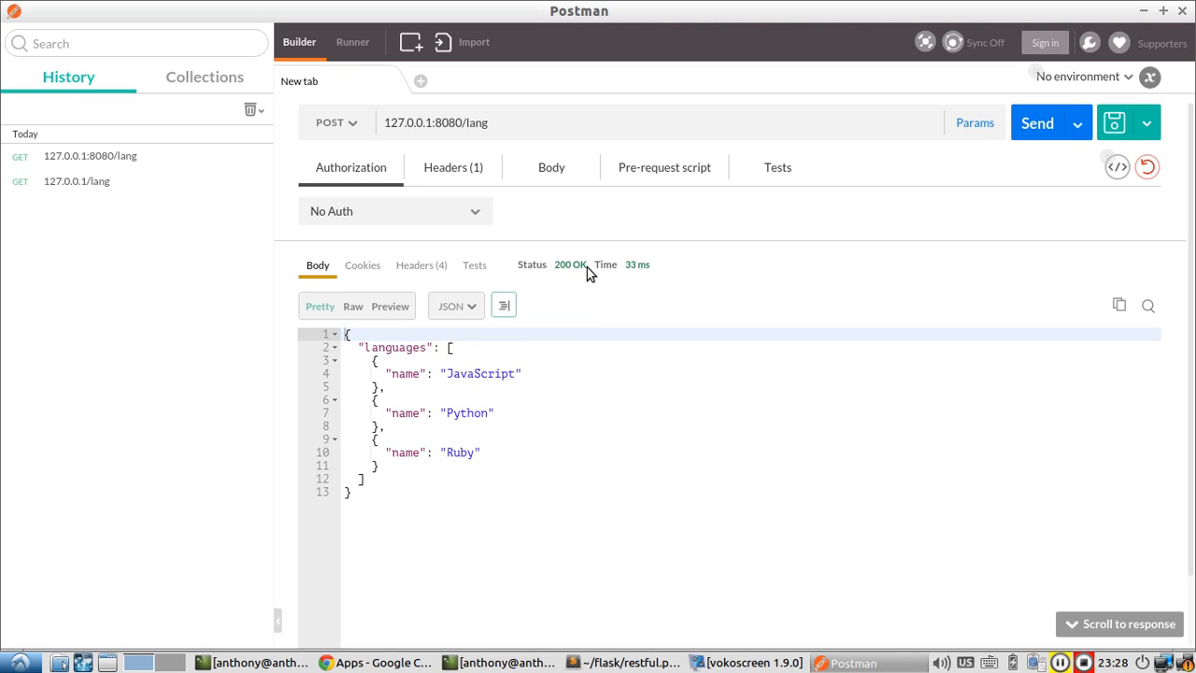
pyautogui.click(551, 168)
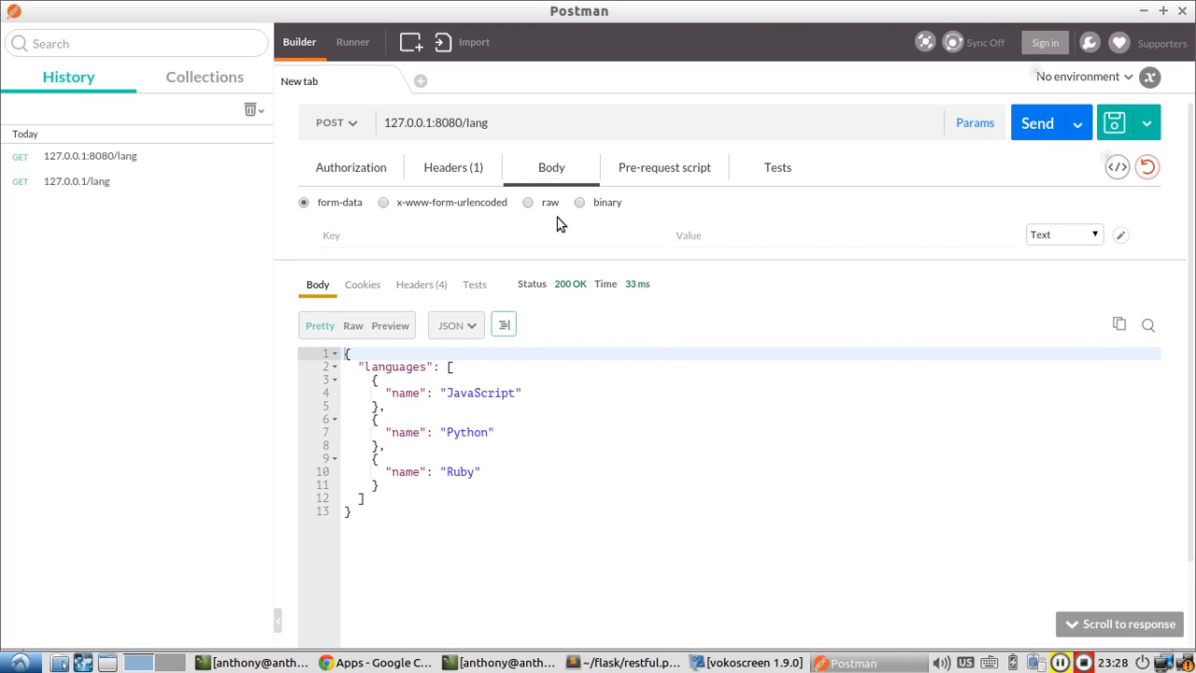
# Step: Enter the raw JSON body {"name" : "C++"} for the POST request
pyautogui.click(526, 202)
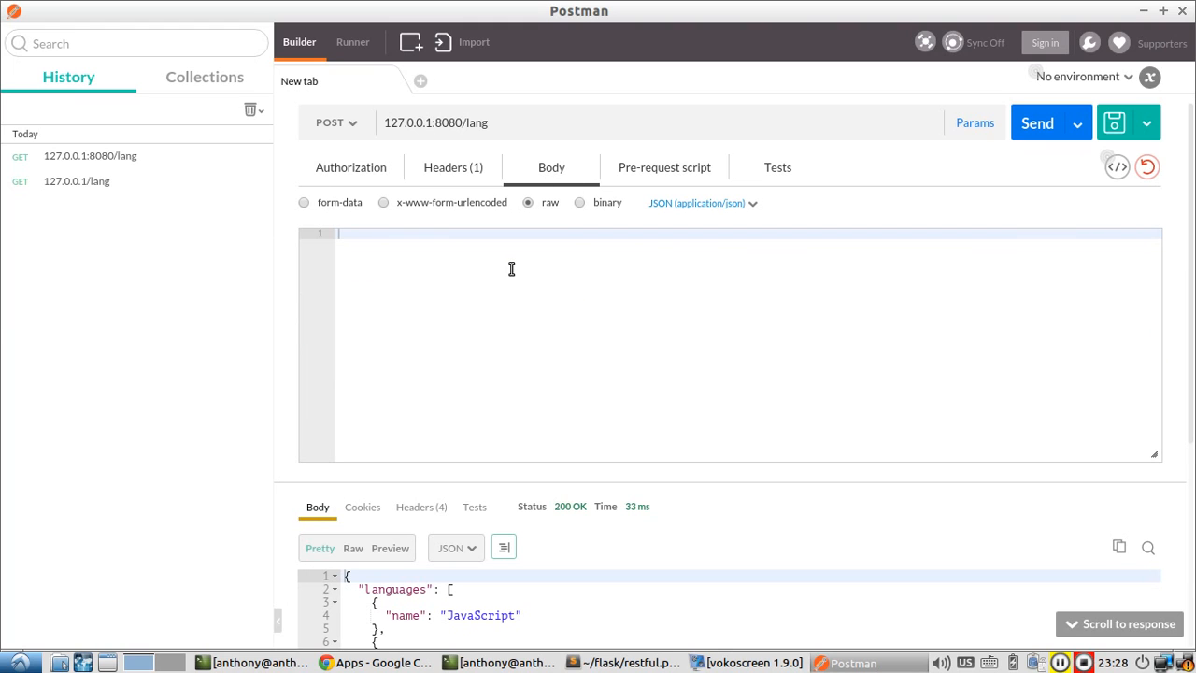
pyautogui.click(526, 202)
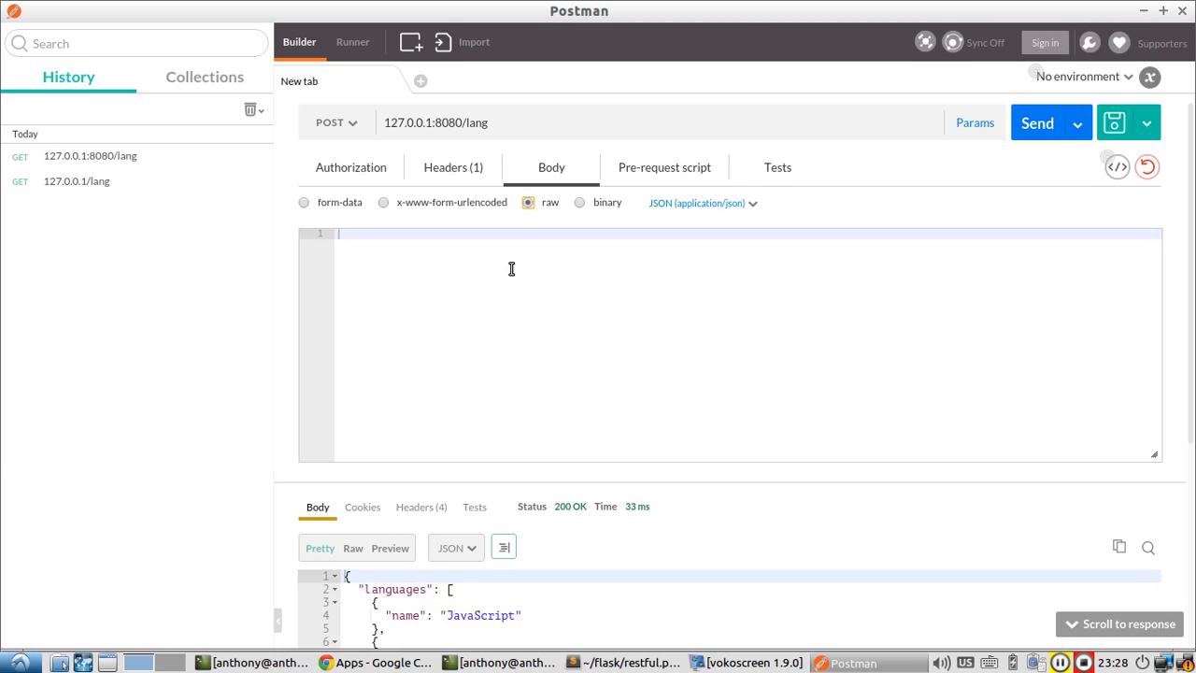
pyautogui.write('{')
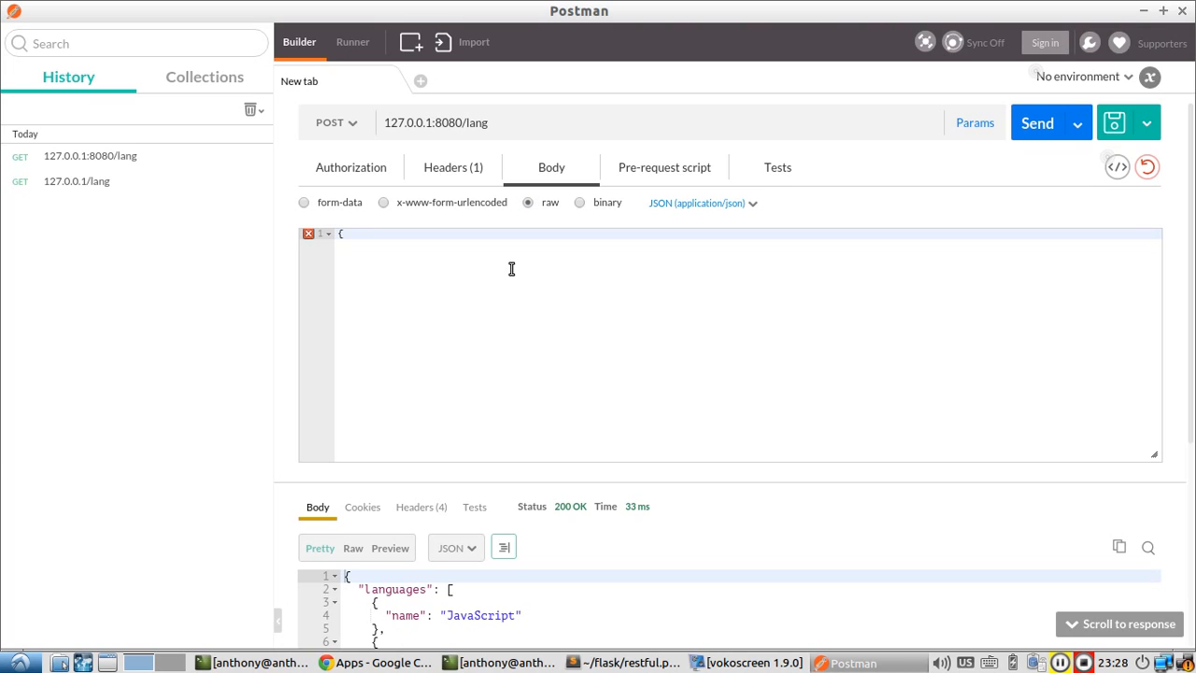
pyautogui.write('"name"')
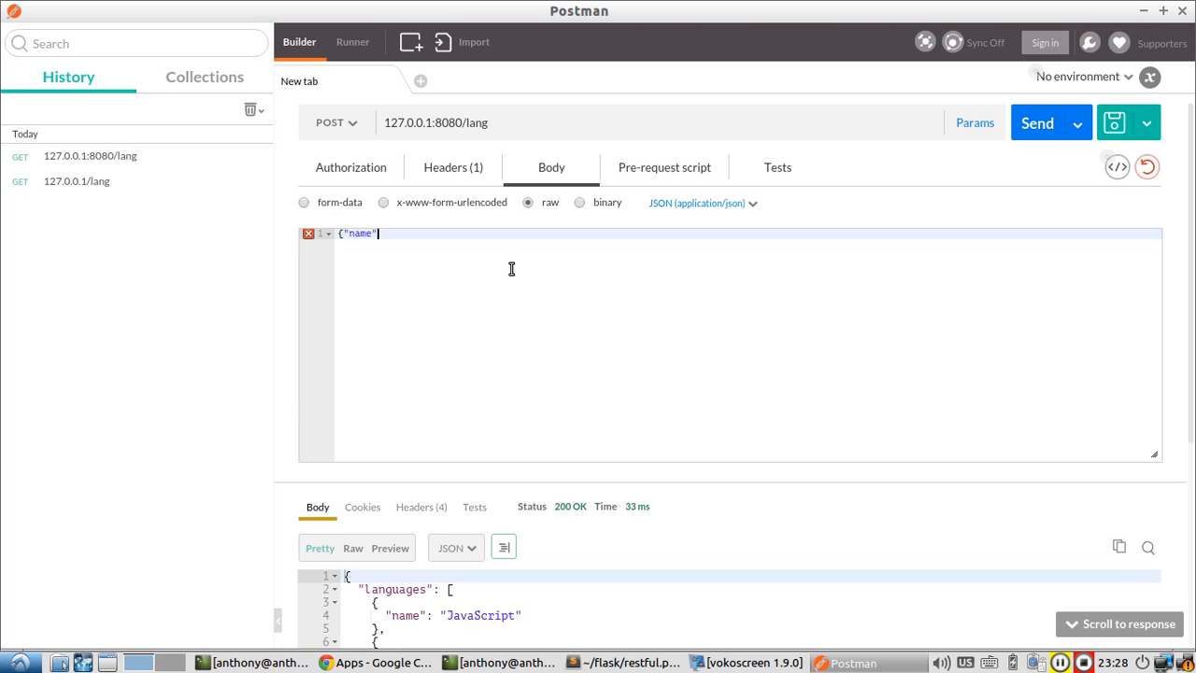
pyautogui.write(': "')
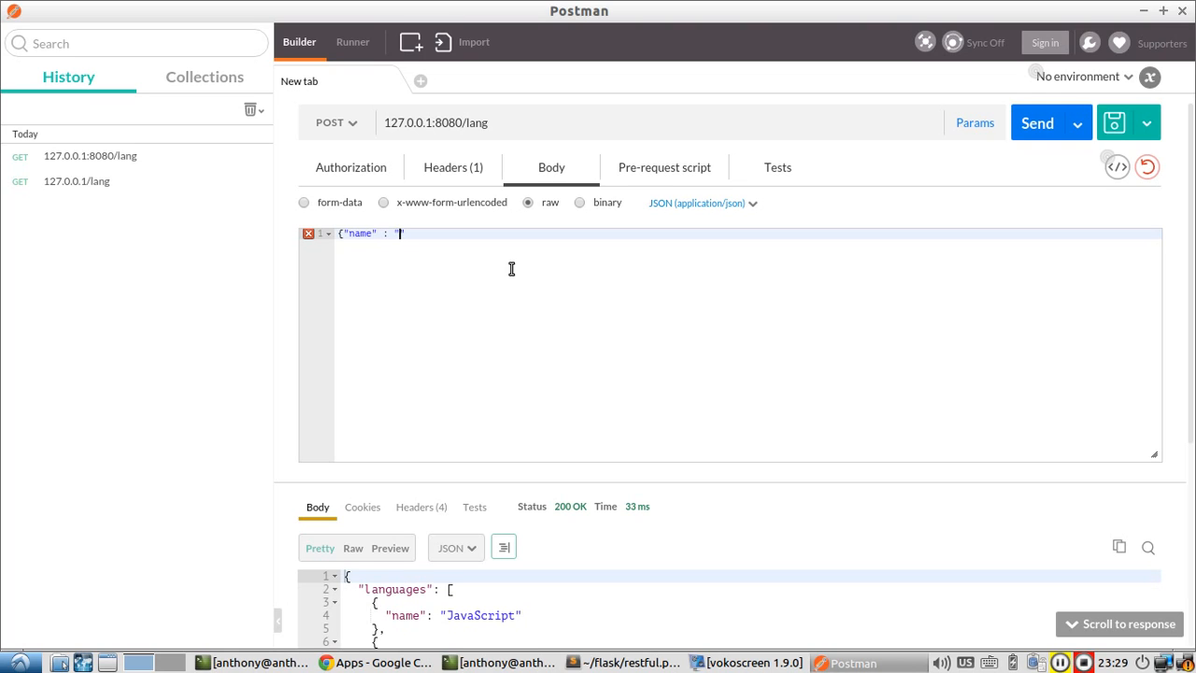
pyautogui.write('C++')
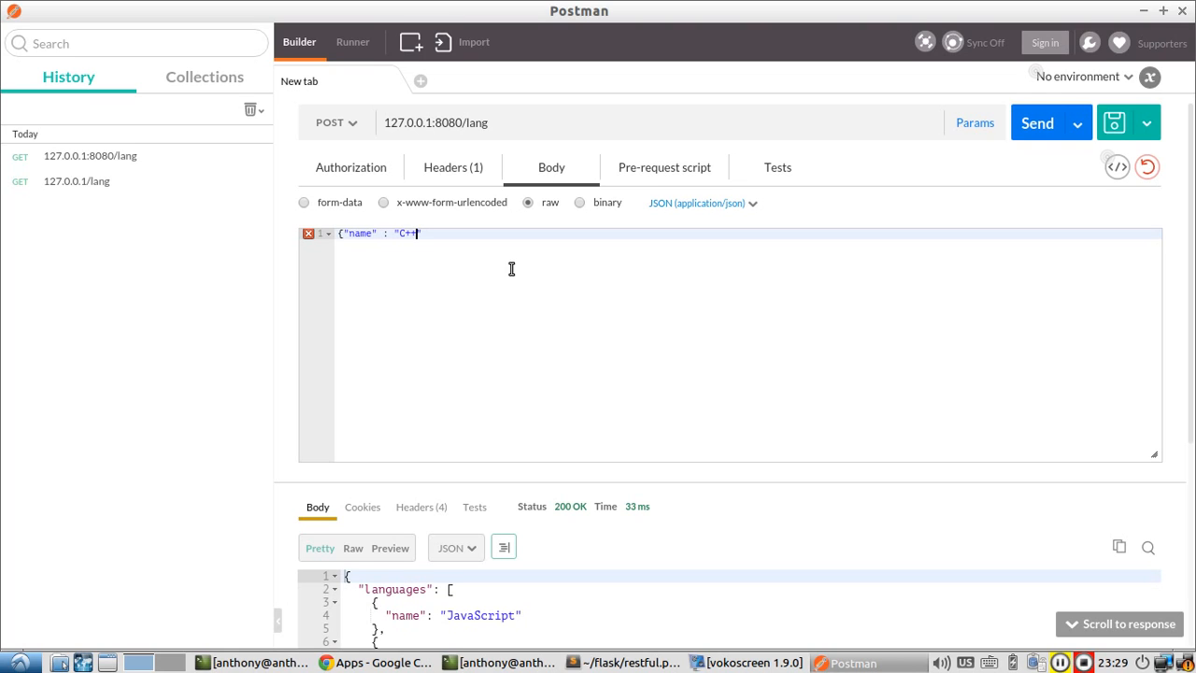
pyautogui.write(')}')
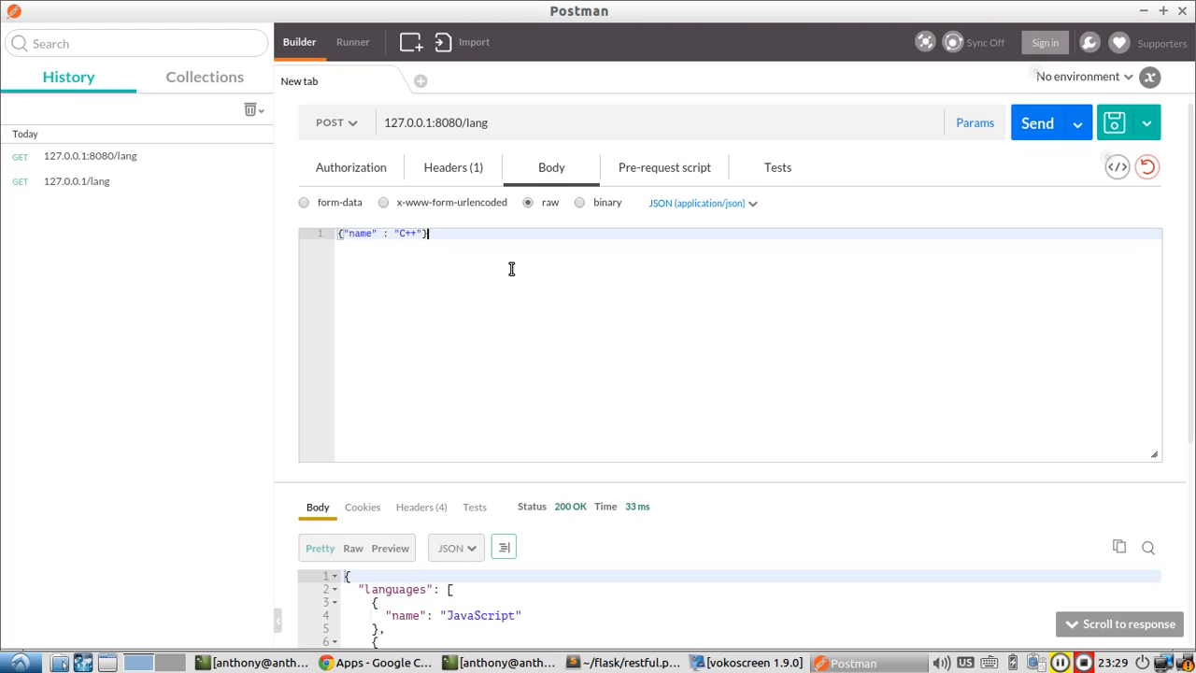
pyautogui.moveTo(447, 280)
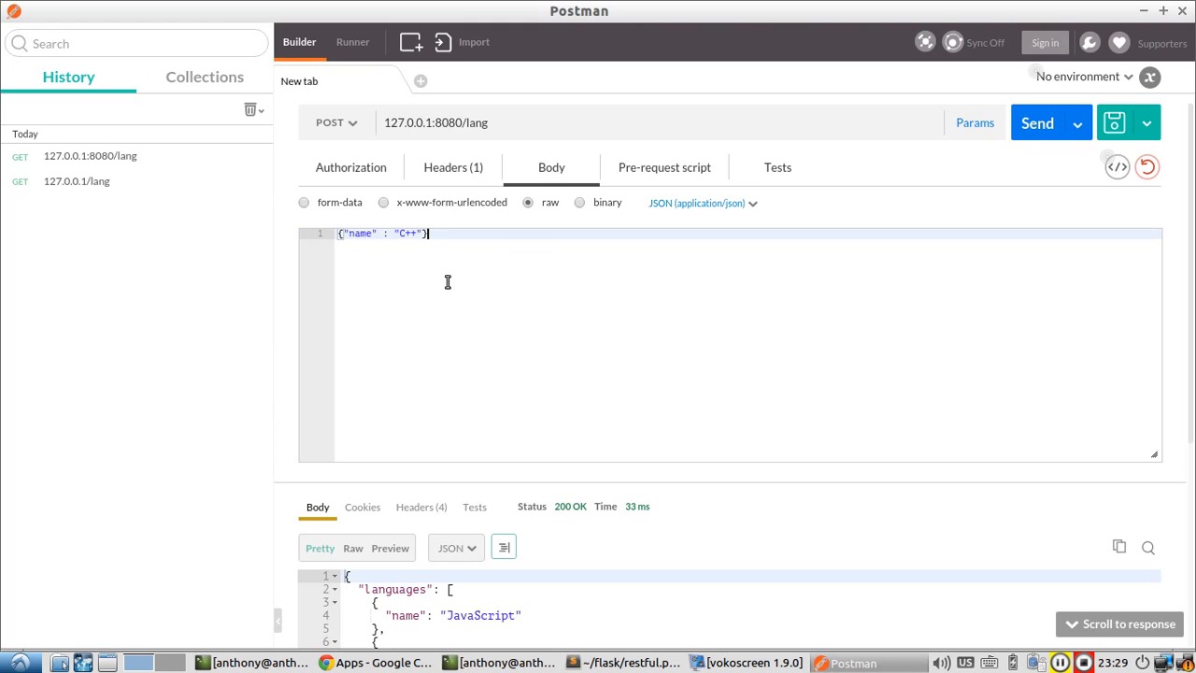
pyautogui.moveTo(385, 240)
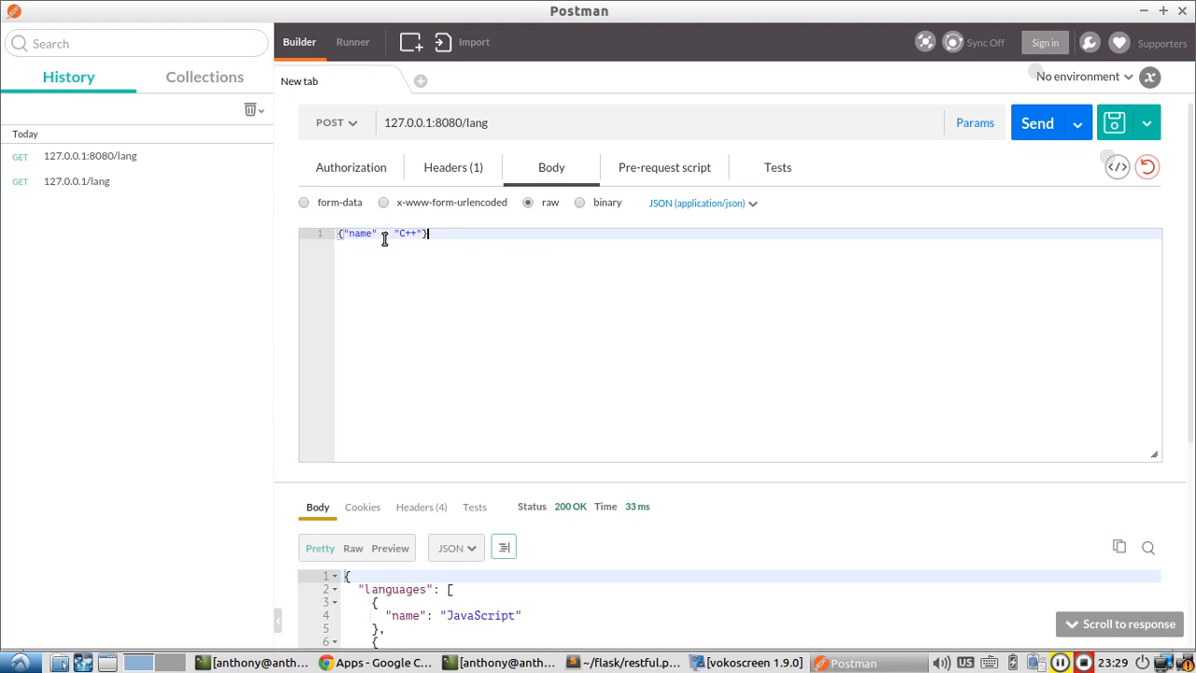
pyautogui.scroll(-3)
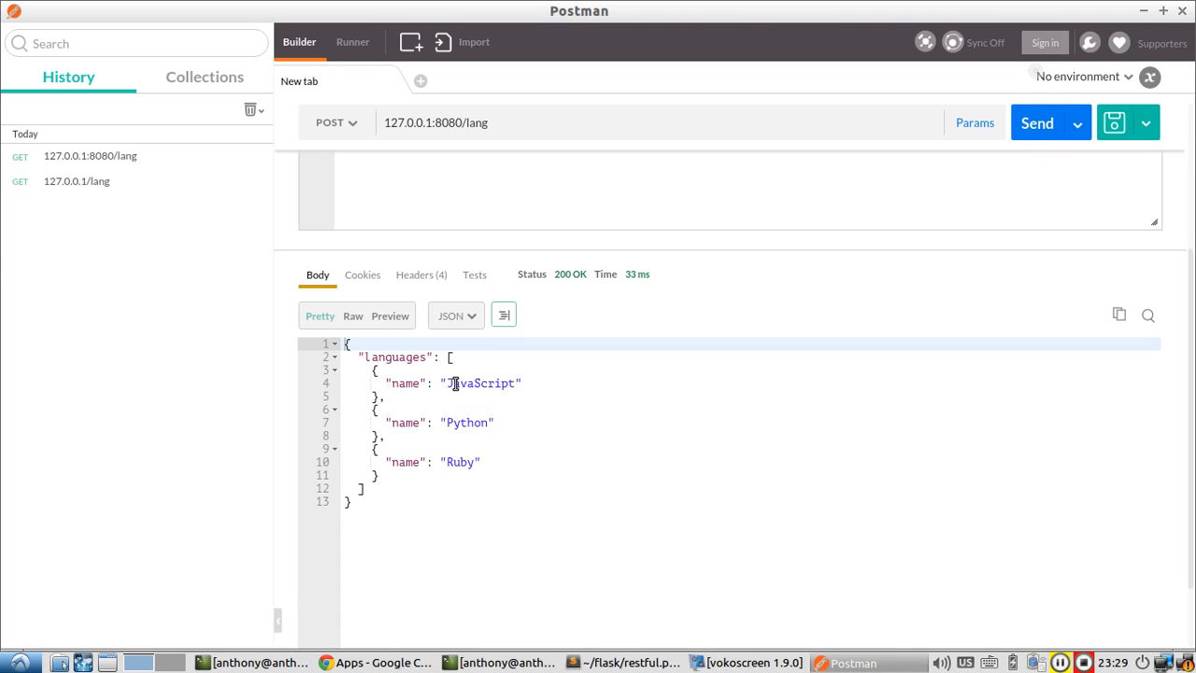
pyautogui.moveTo(497, 423)
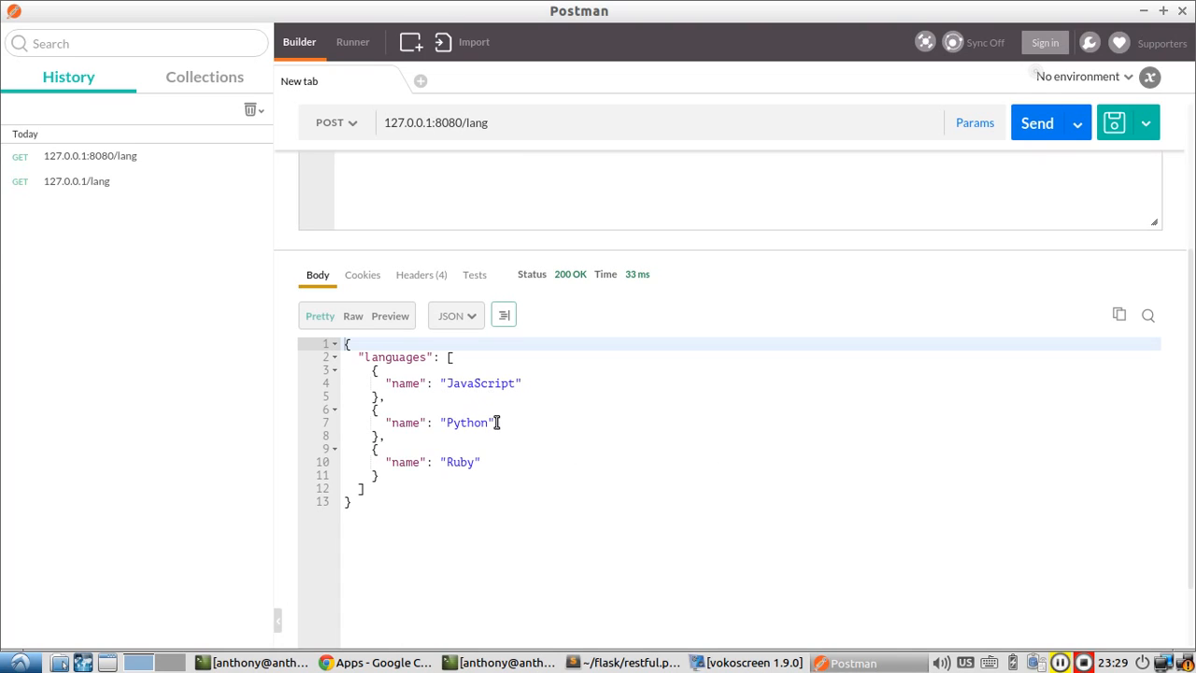
pyautogui.moveTo(463, 383)
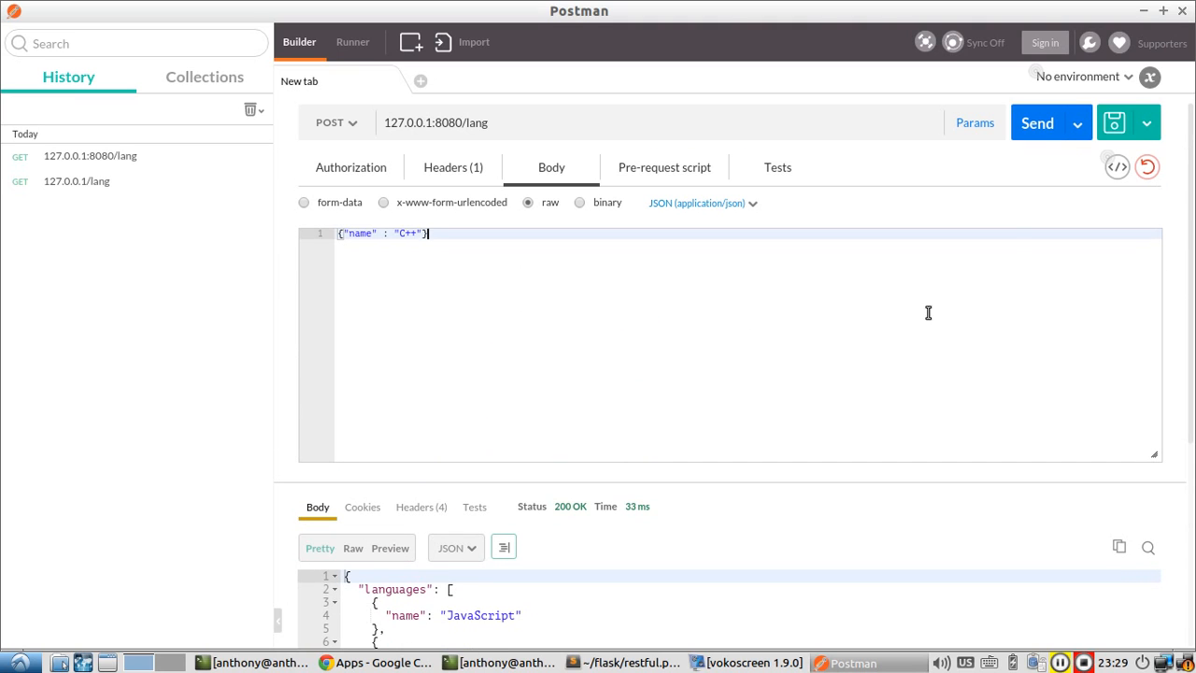
pyautogui.moveTo(1037, 123)
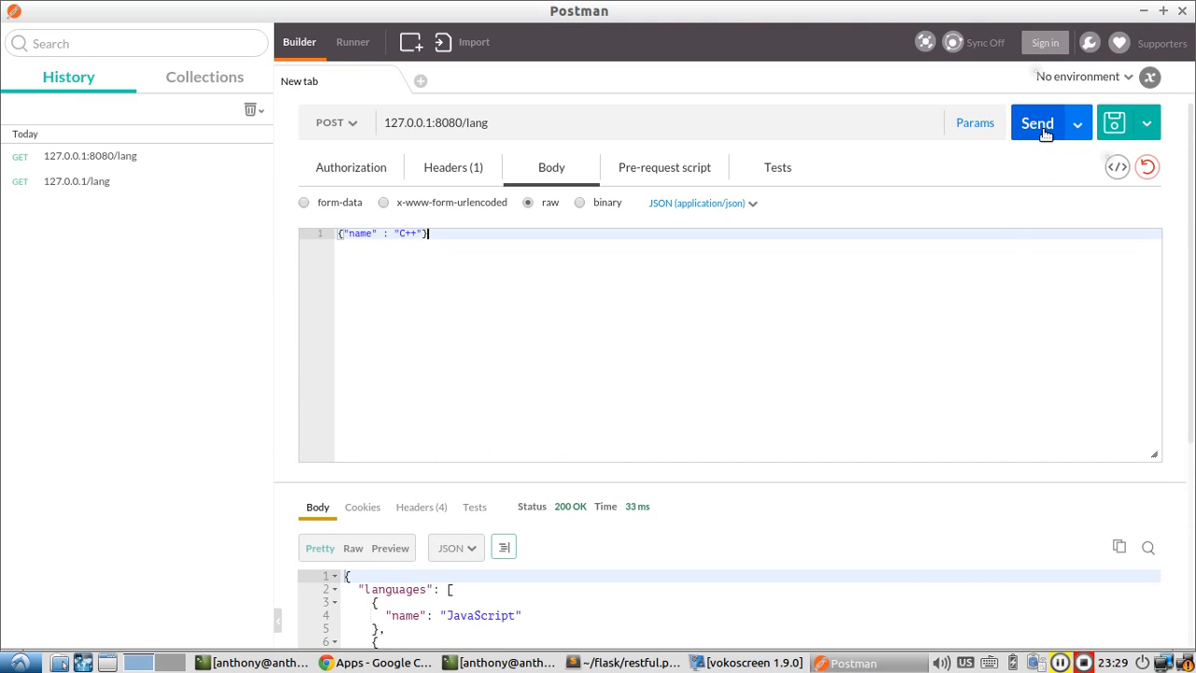
# Step: Send the POST so the returned list now ends with C++
pyautogui.click(1036, 123)
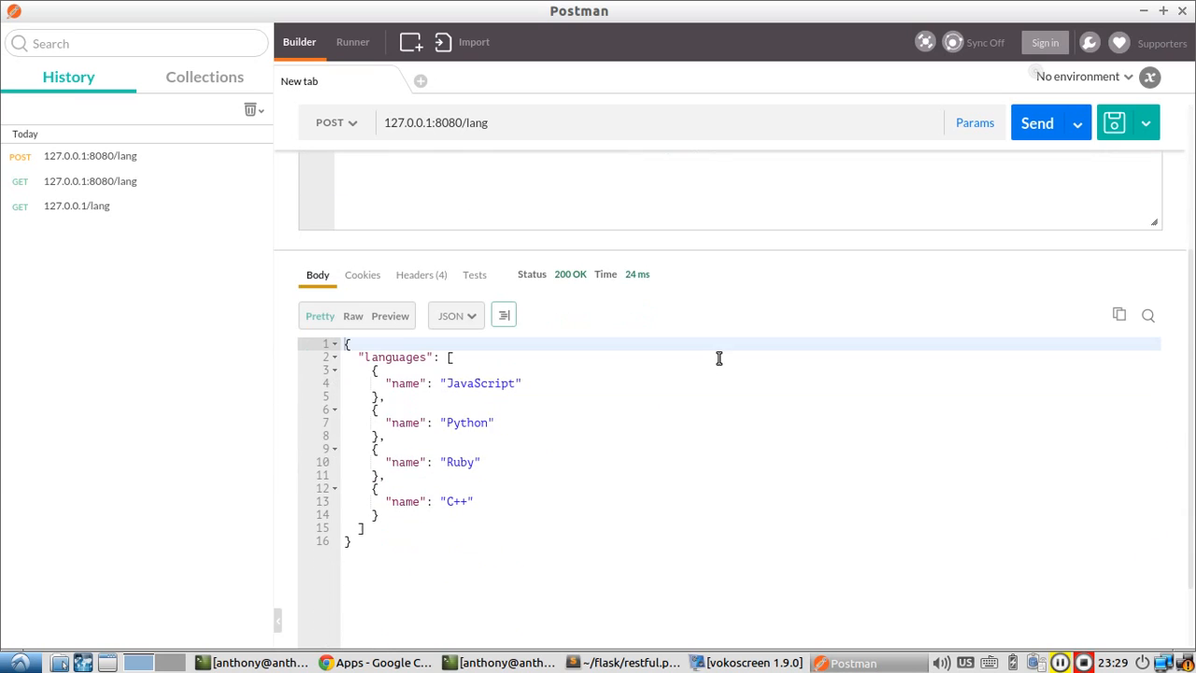
pyautogui.moveTo(459, 415)
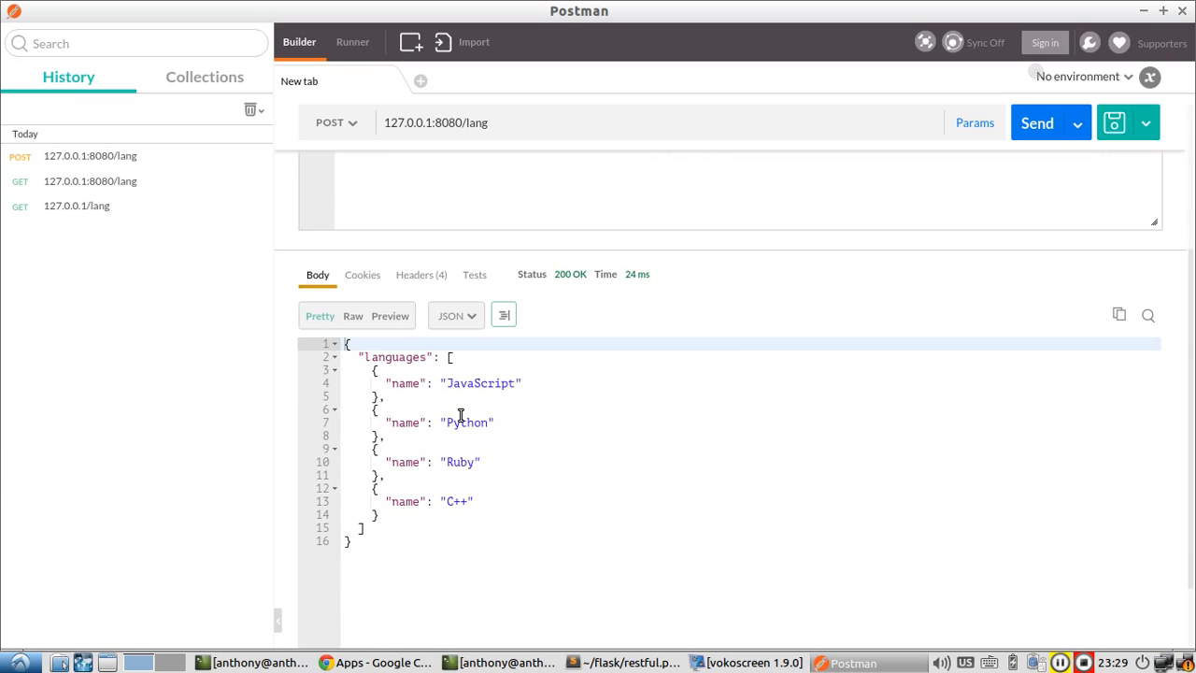
pyautogui.moveTo(515, 512)
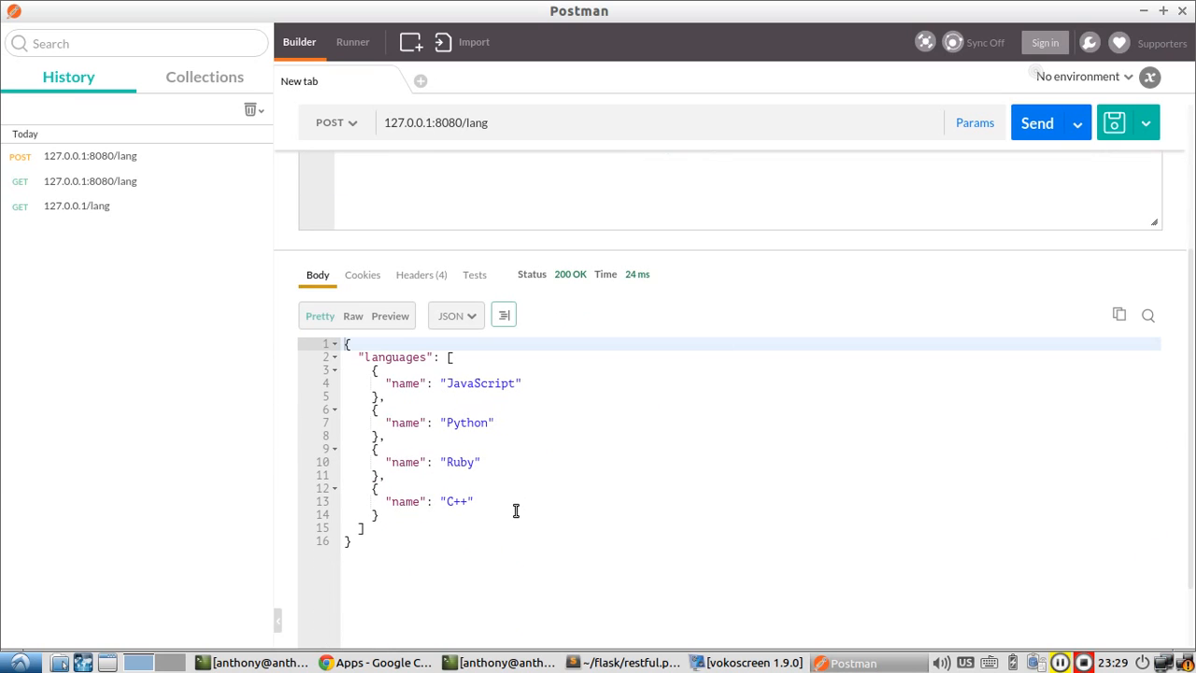
pyautogui.moveTo(445, 415)
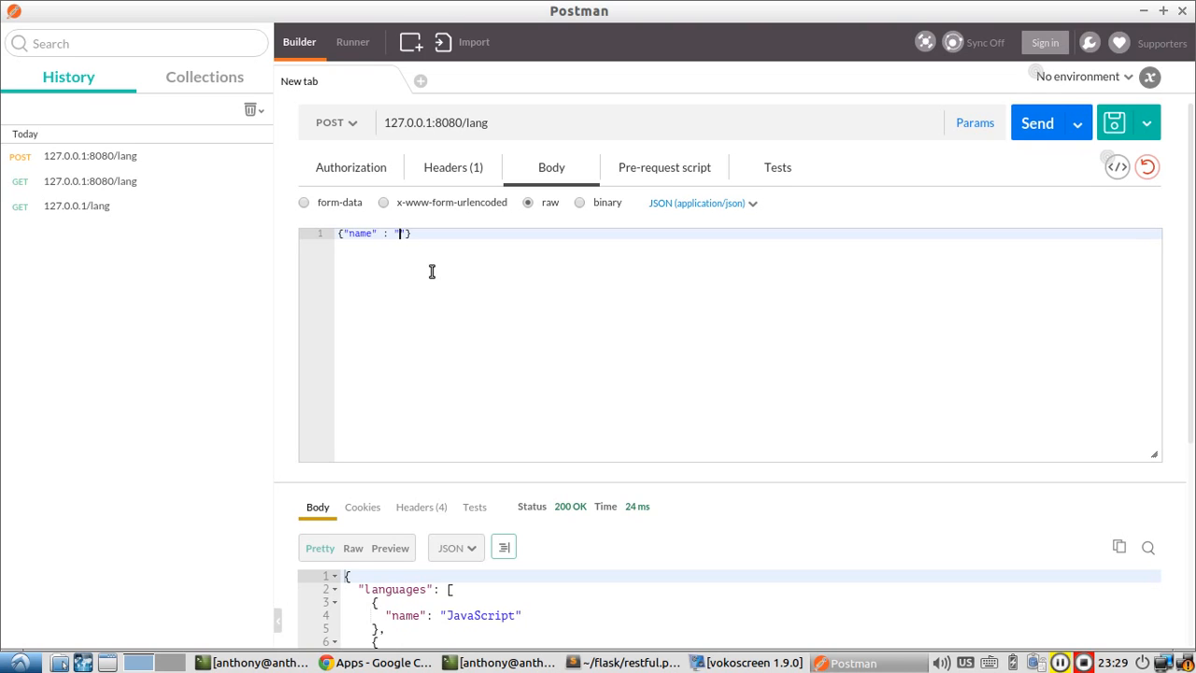
# Step: Change the body name to "Go" and send, so the list ends with C++ and Go
pyautogui.write('G')
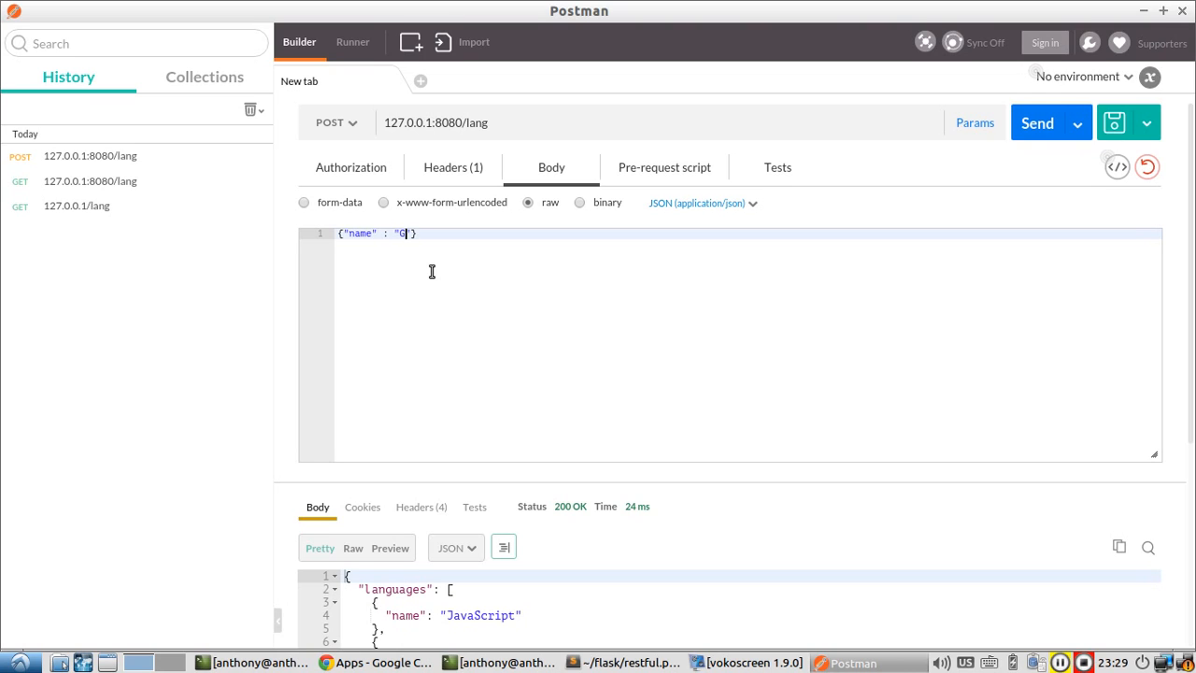
pyautogui.write('o')
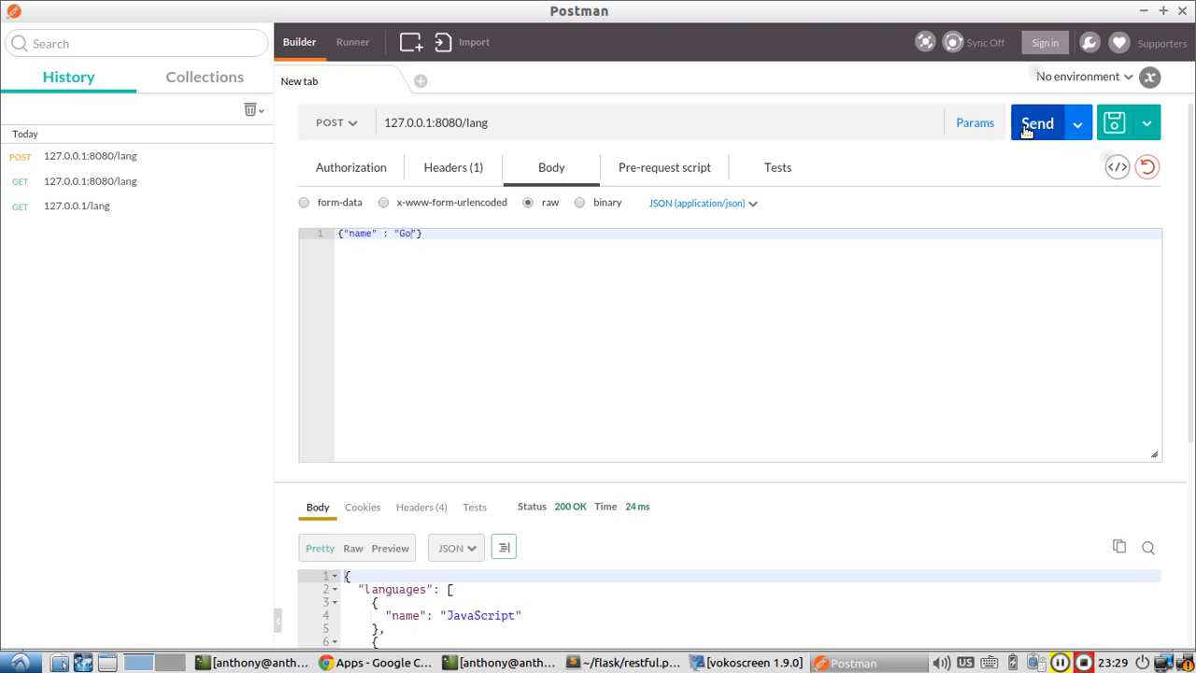
pyautogui.click(1035, 123)
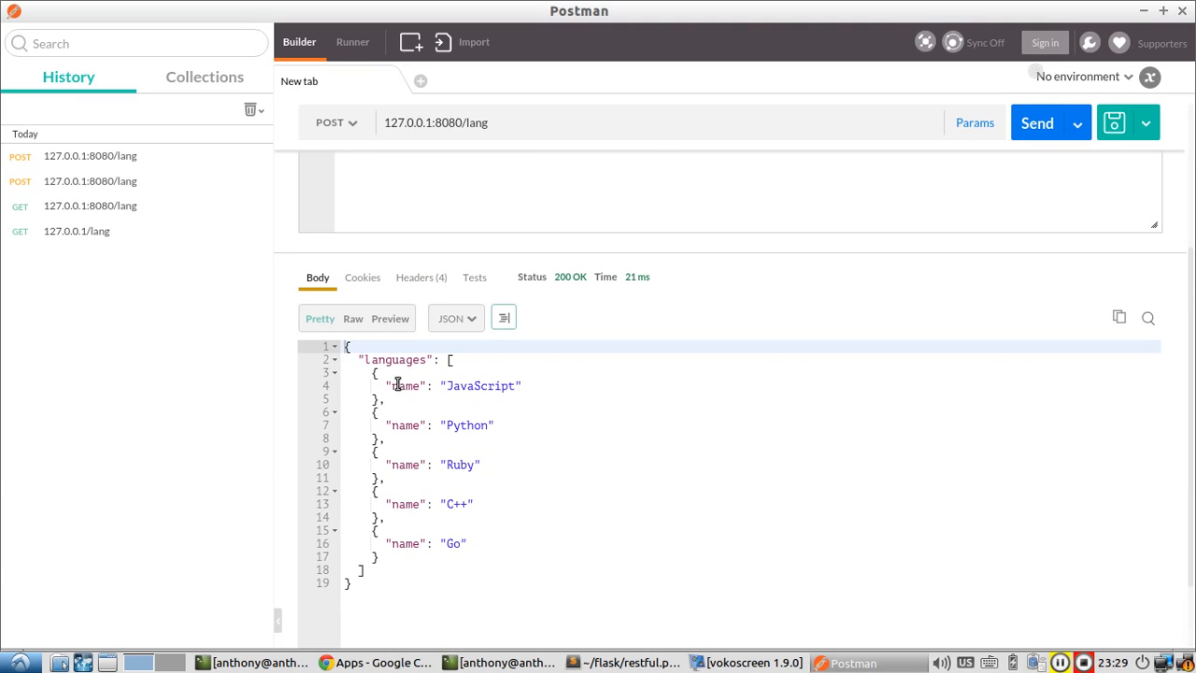
pyautogui.moveTo(480, 465)
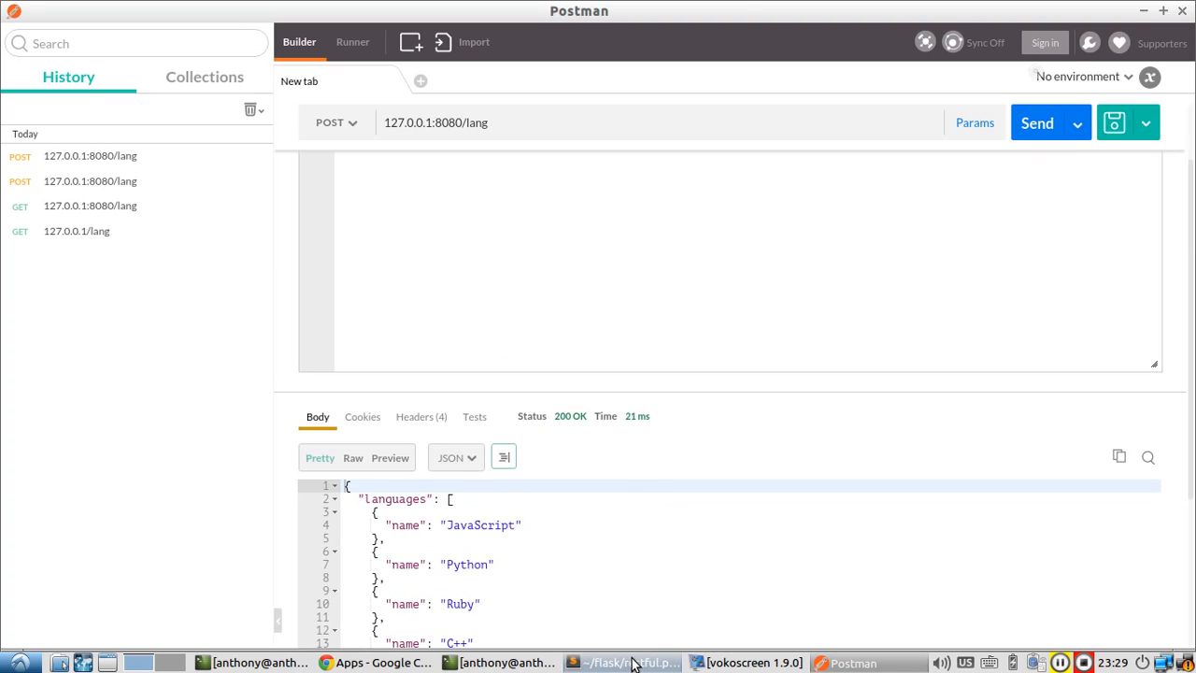
# Step: Bring the restful.py editor with the finished POST /lang addOne route back to the front
pyautogui.click(625, 661)
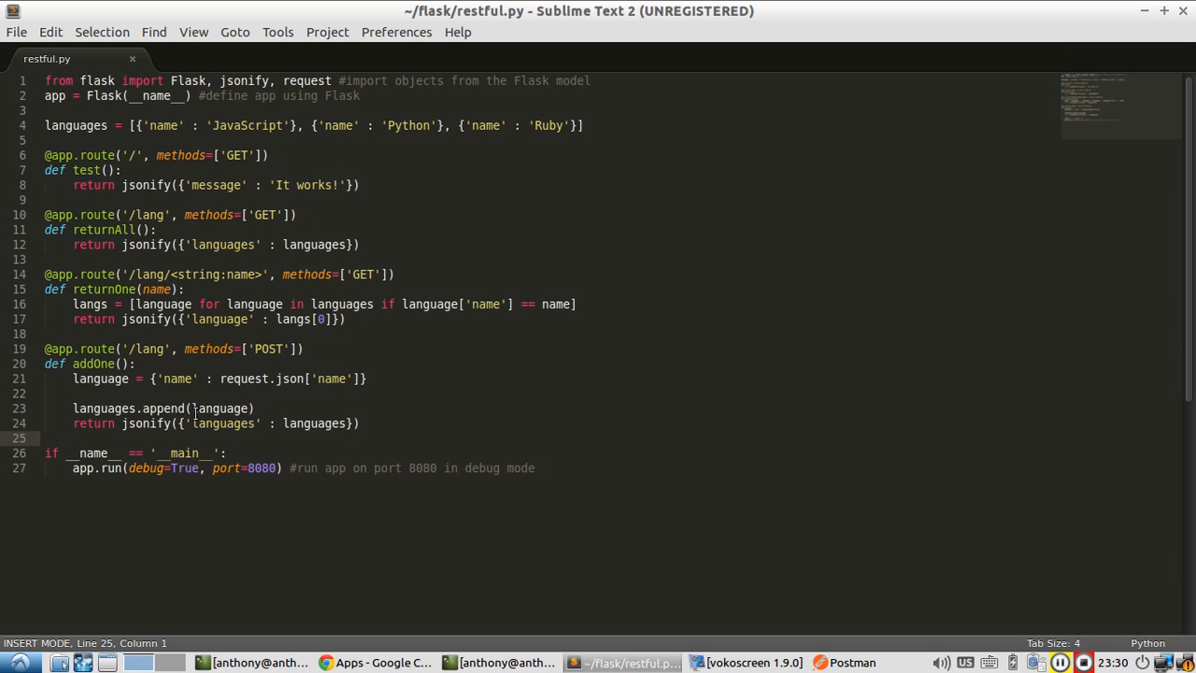
pyautogui.moveTo(428, 353)
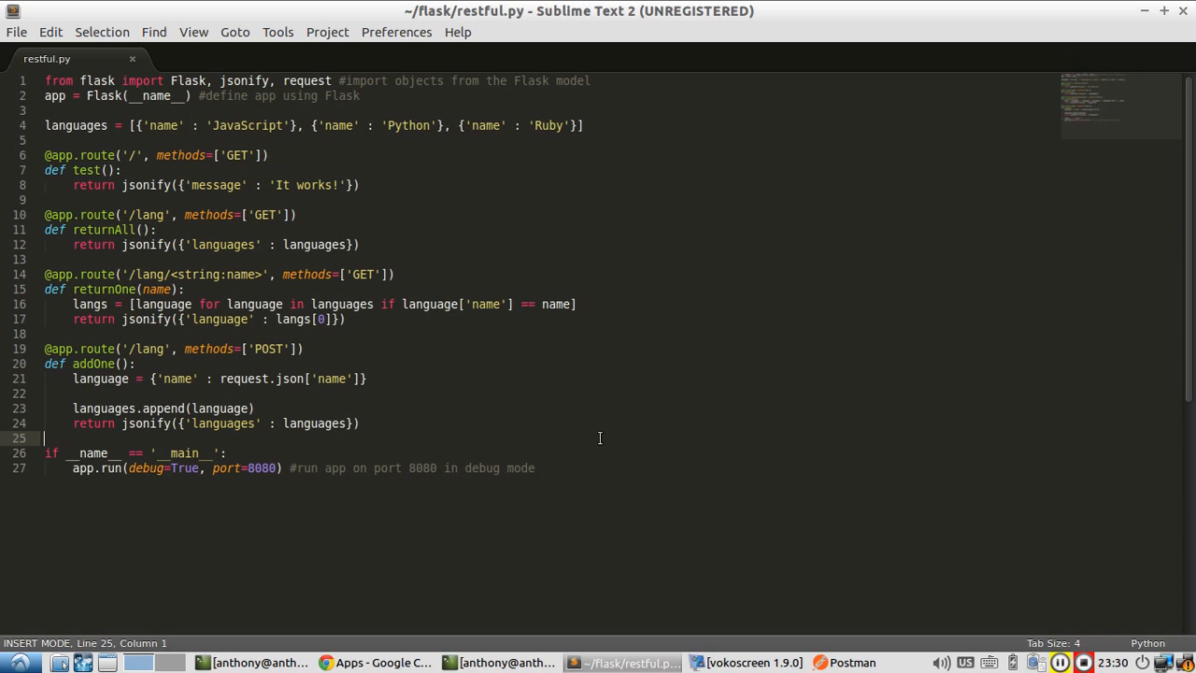
pyautogui.moveTo(645, 501)
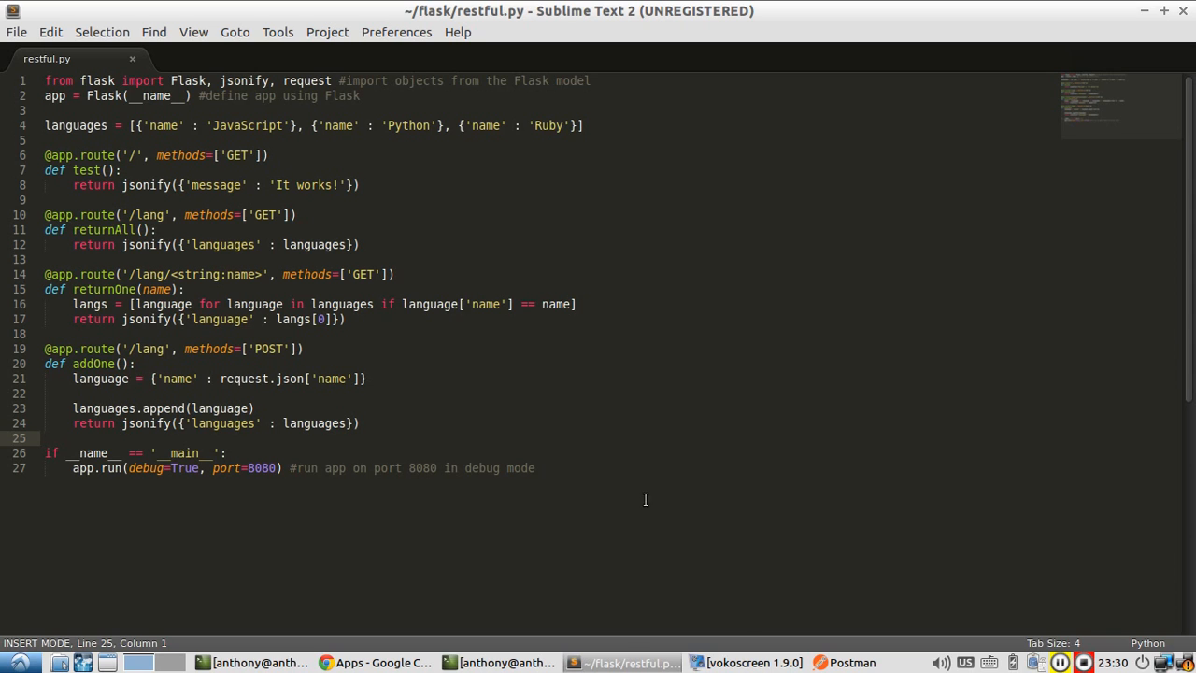